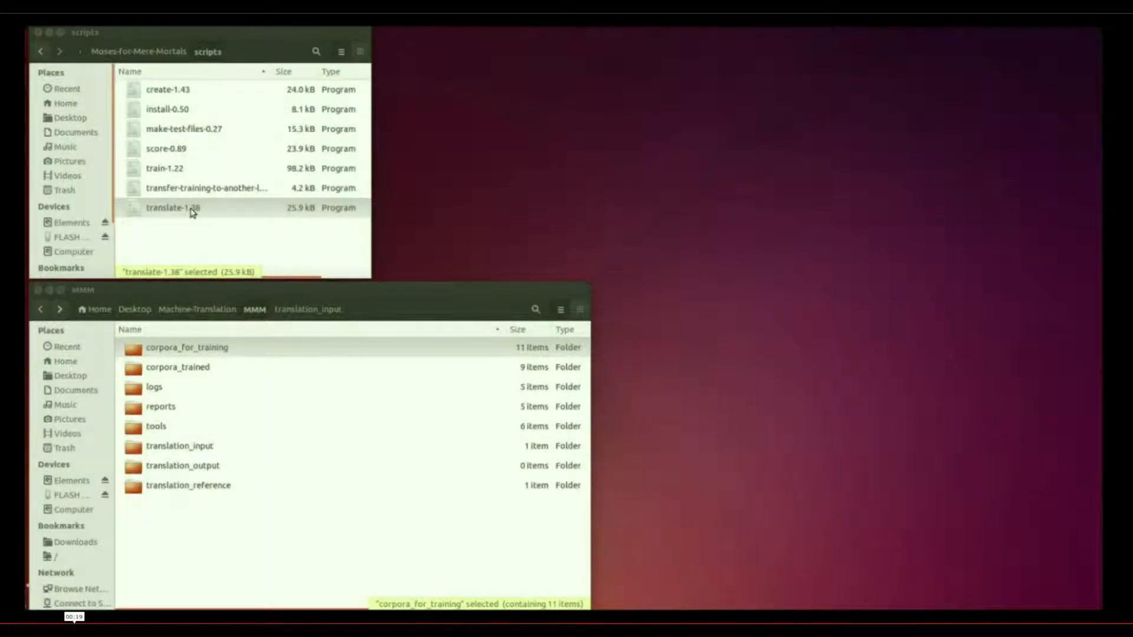
Display translate-1.38 in gedit and set mosesdir to $HOME/Desktop/Machine-Translation/MMM.
double_click(173, 208)
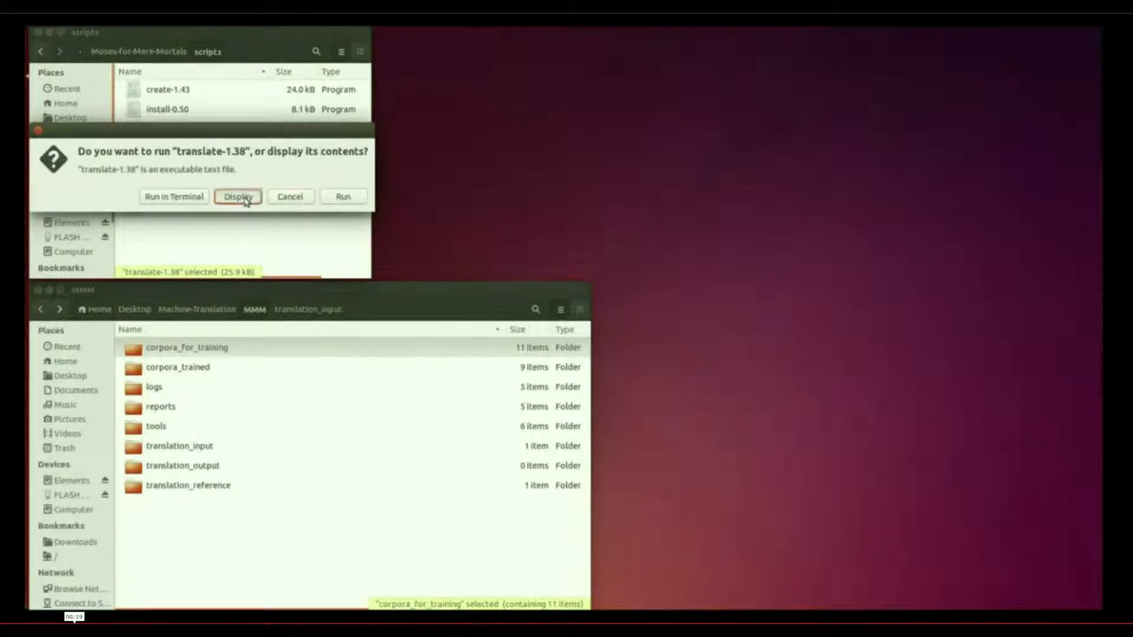
left_click(237, 196)
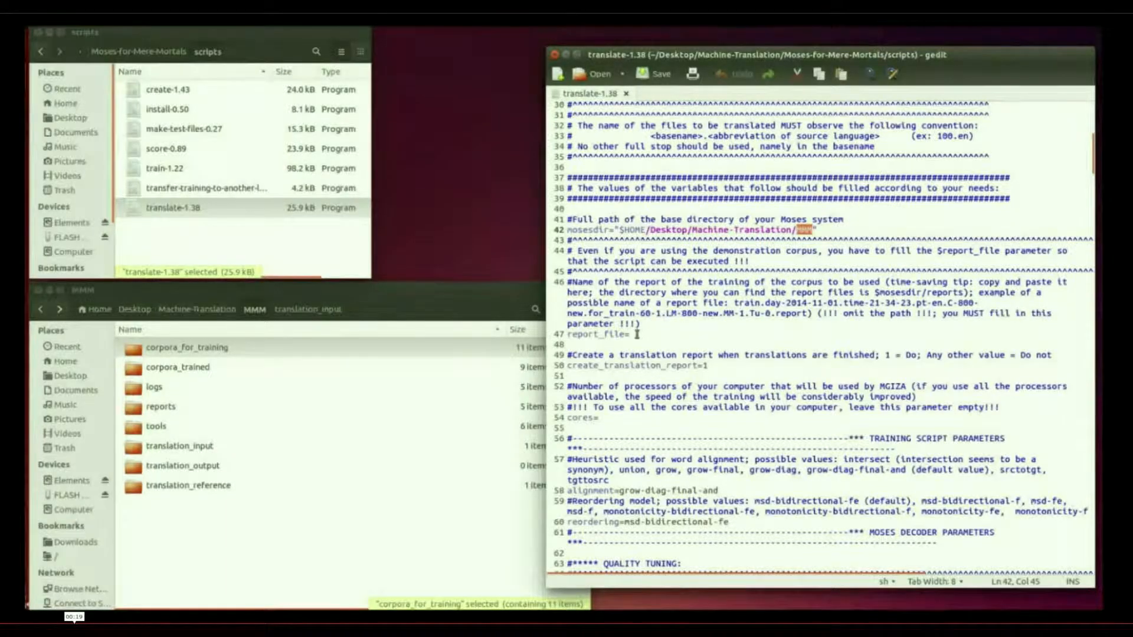
type("MMM")
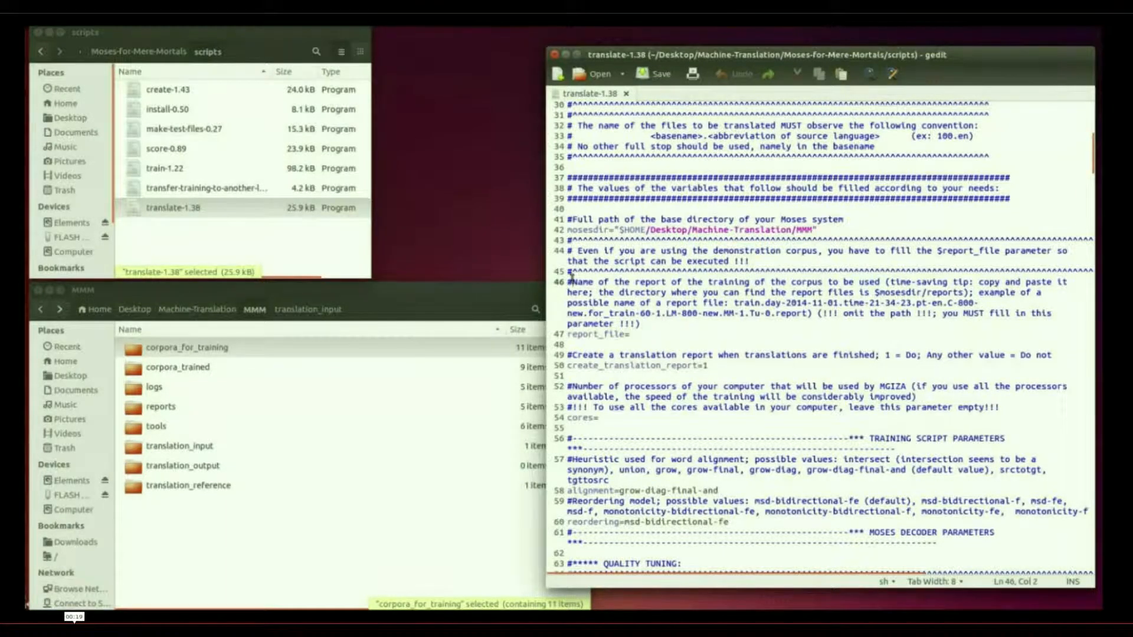
left_click_drag(574, 281, 816, 312)
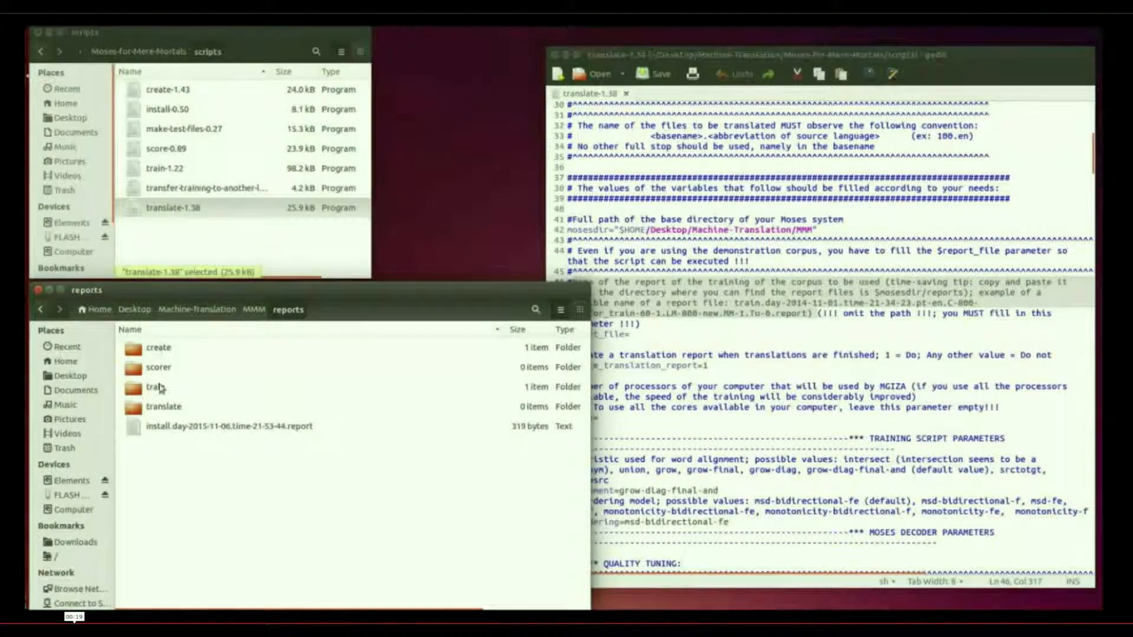
In reports/train, expose the pt-en.C-200000…time-15-12-36.report file name via Rename for copying.
double_click(156, 387)
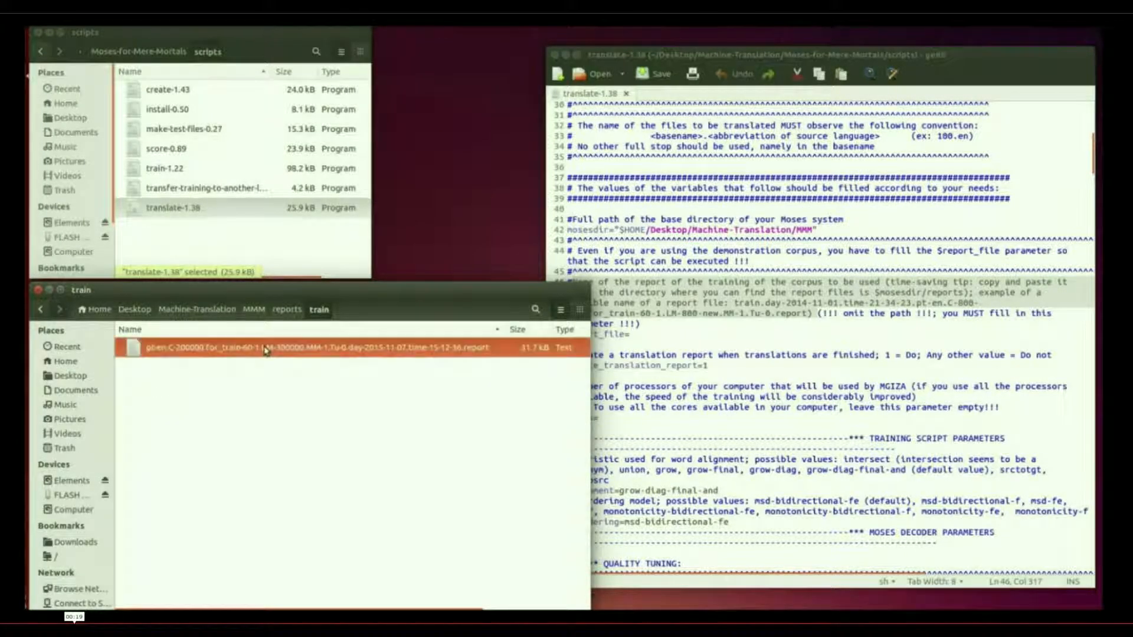
right_click(289, 347)
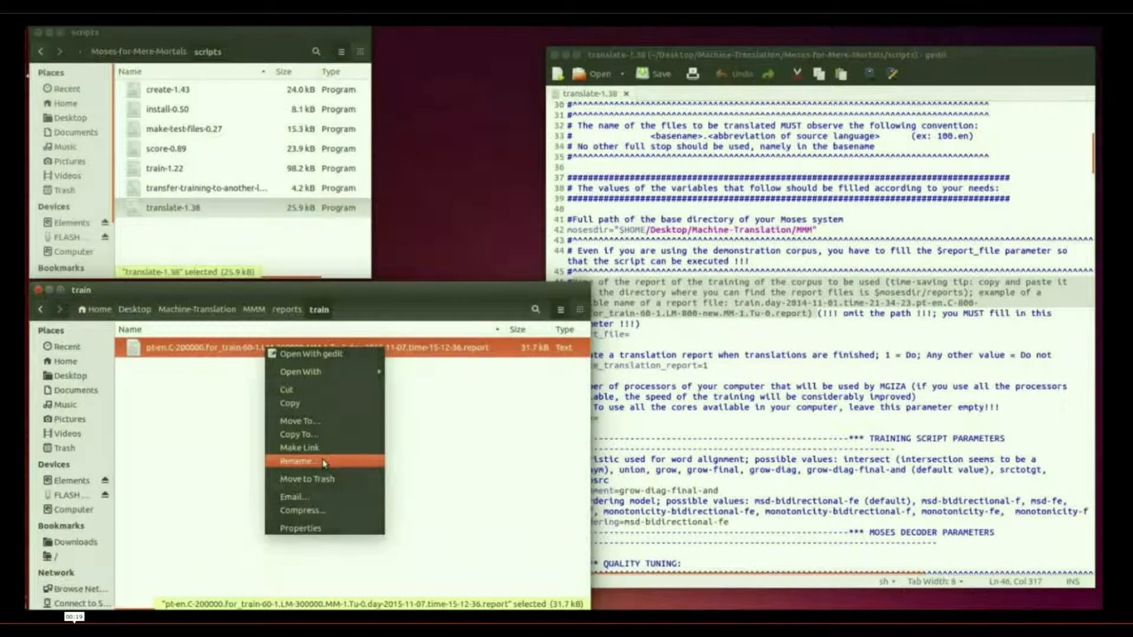
left_click(295, 462)
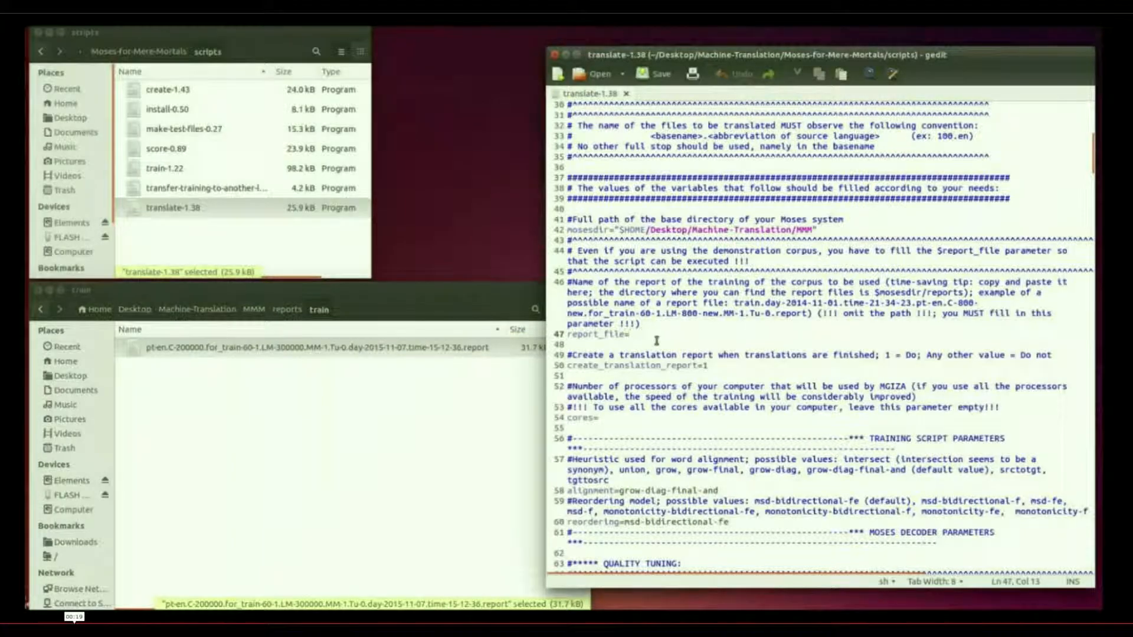
Set report_file to the pt-en.C-200000 trained corpus report, then save and close the script.
type("pt-en.C-200000.for_train-60-1.LM-300000.MM-1.Tu-0.day-2015-11-07.time-15-12-36.report")
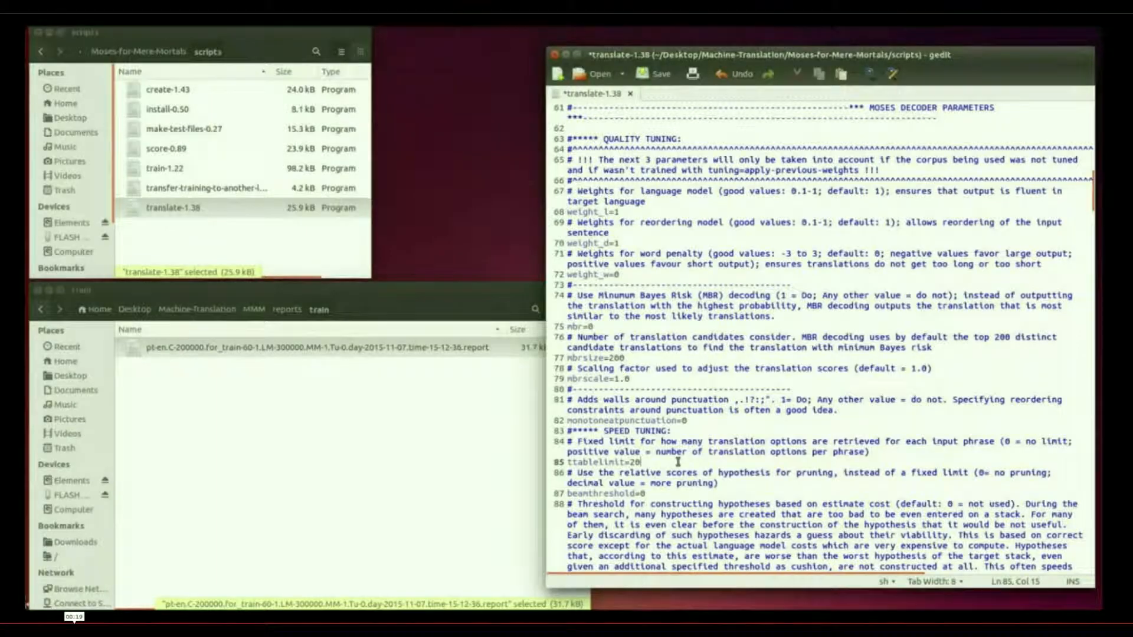
scroll("down", 3)
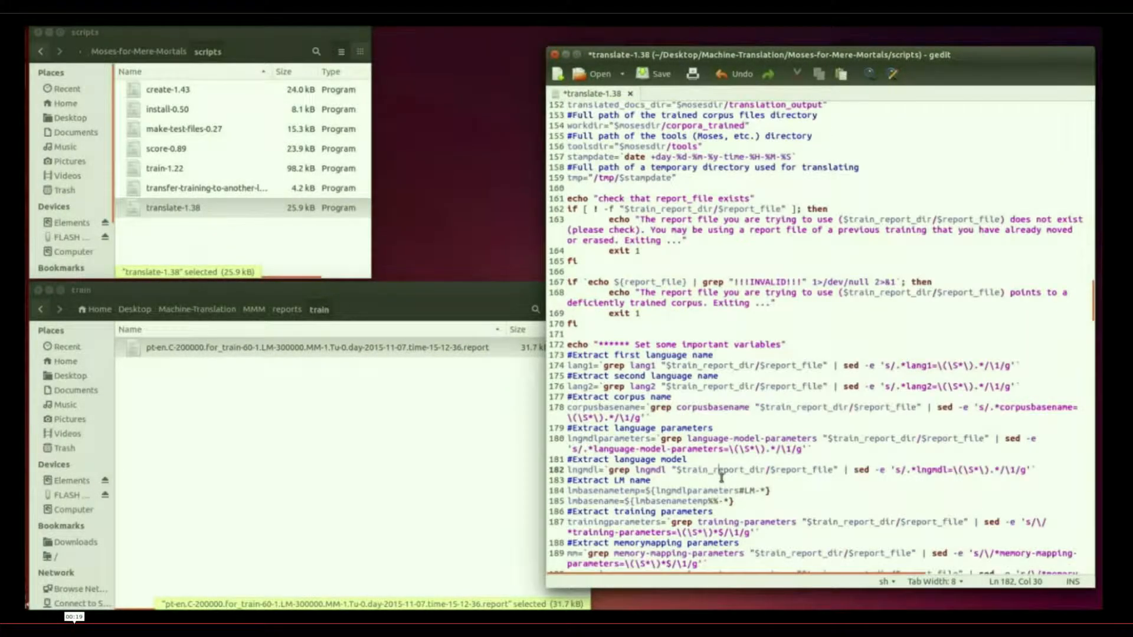
scroll("down", 3)
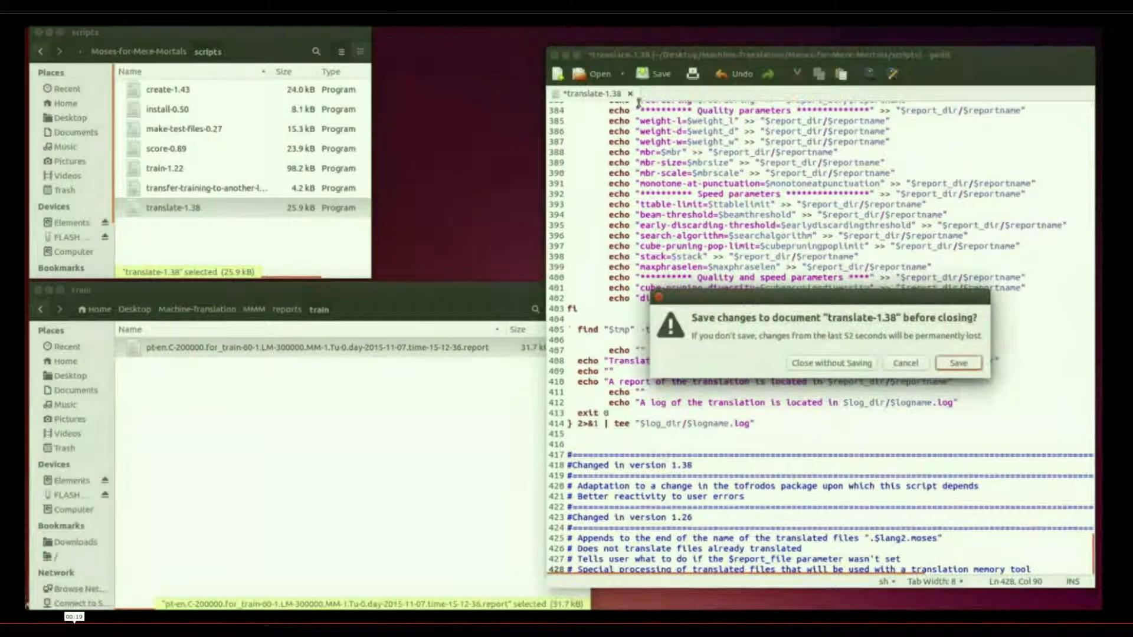
left_click(958, 362)
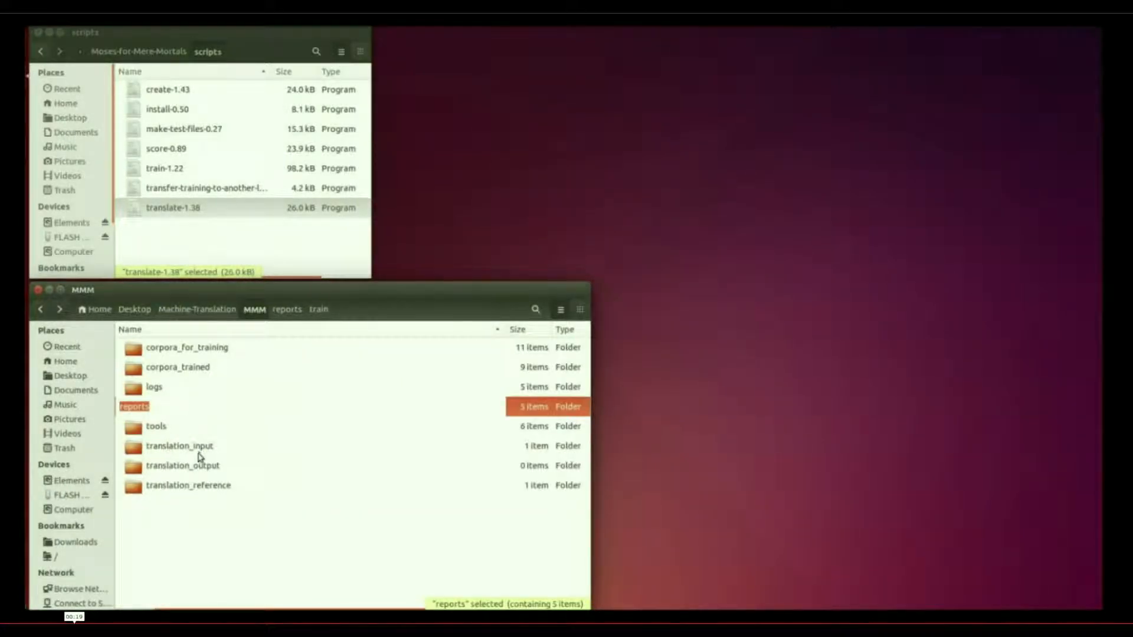
Show 200000.for_test.pt in translation_input and bring up the scripts path bar actions.
double_click(180, 446)
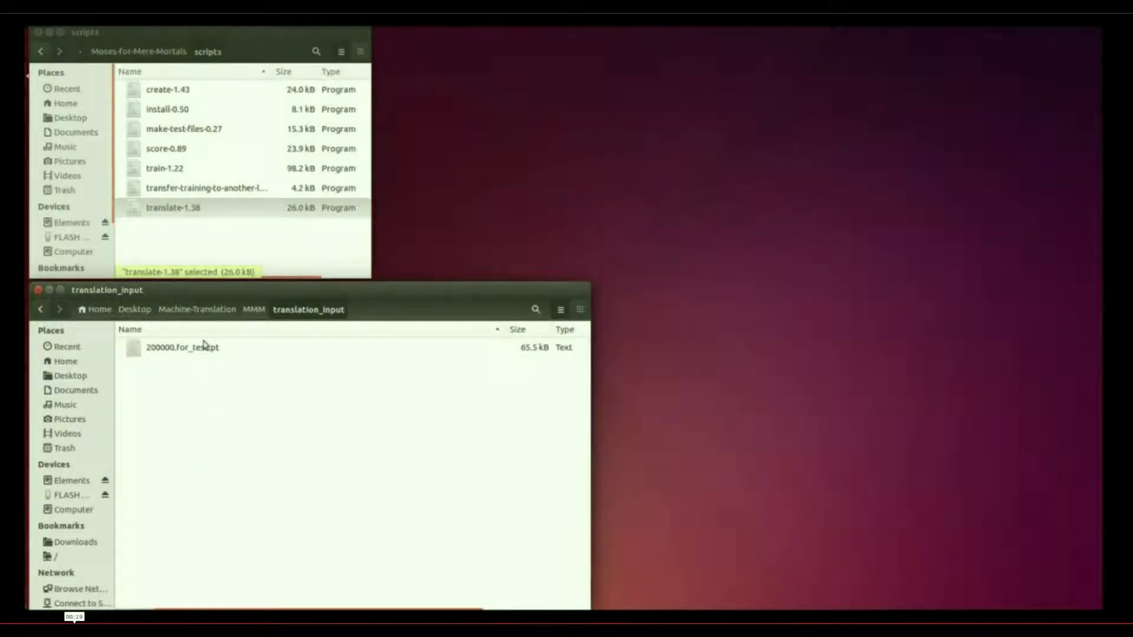
double_click(181, 347)
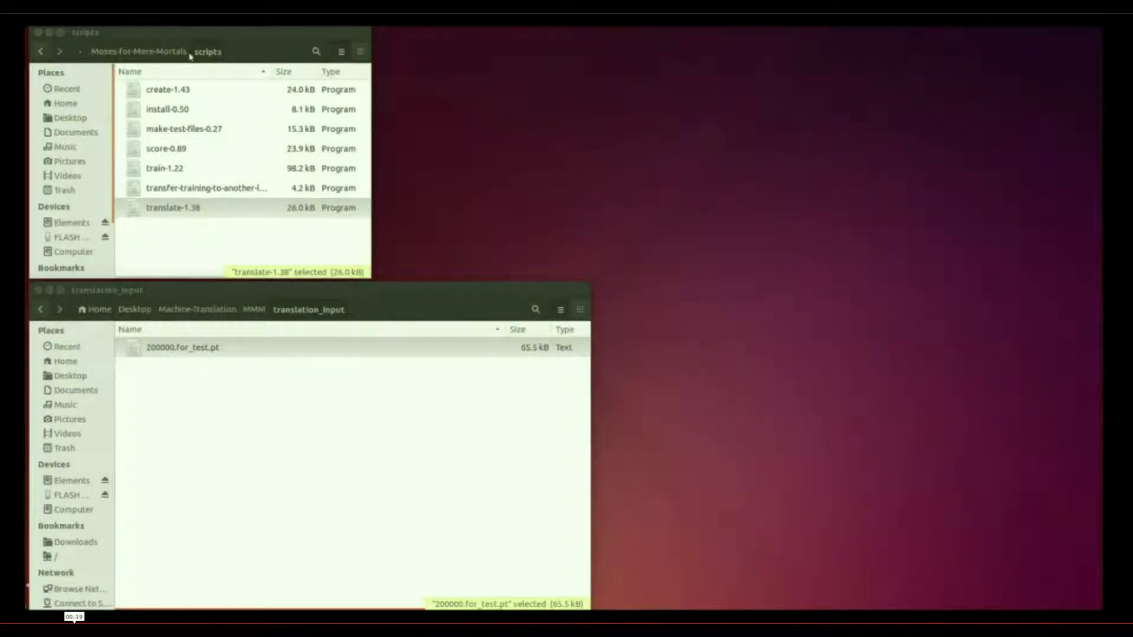
right_click(206, 51)
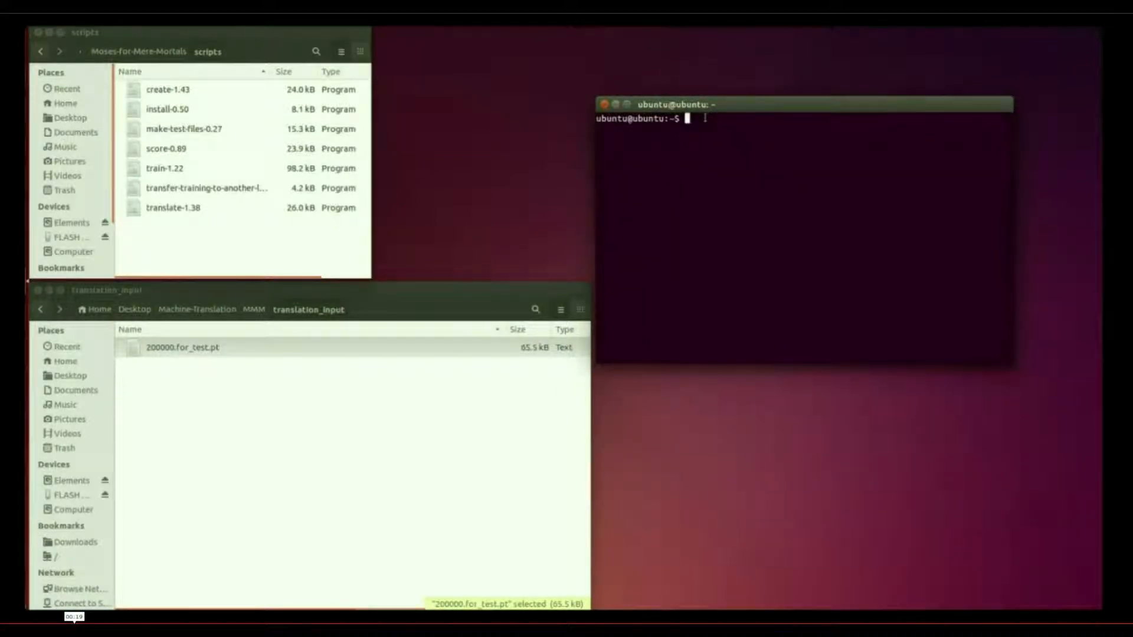
Change the terminal into the Moses-for-Mere-Mortals/scripts folder with cd.
type("cd")
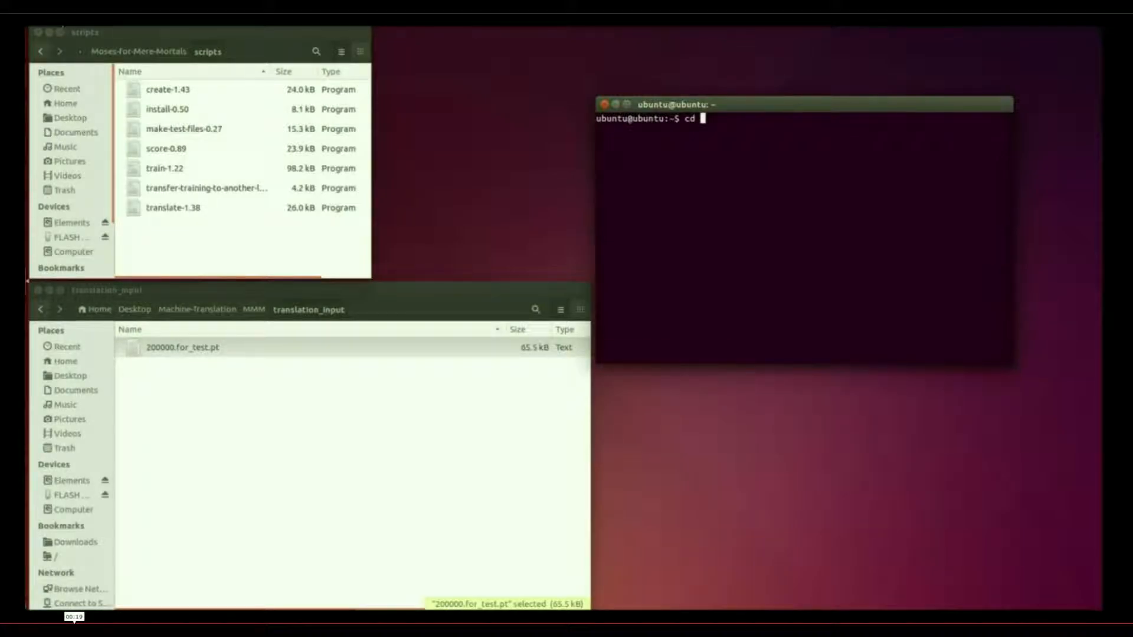
type("'/home/ubuntu/Desktop/Machine-Translation/Moses-for-Mere-Mortals/scripts'")
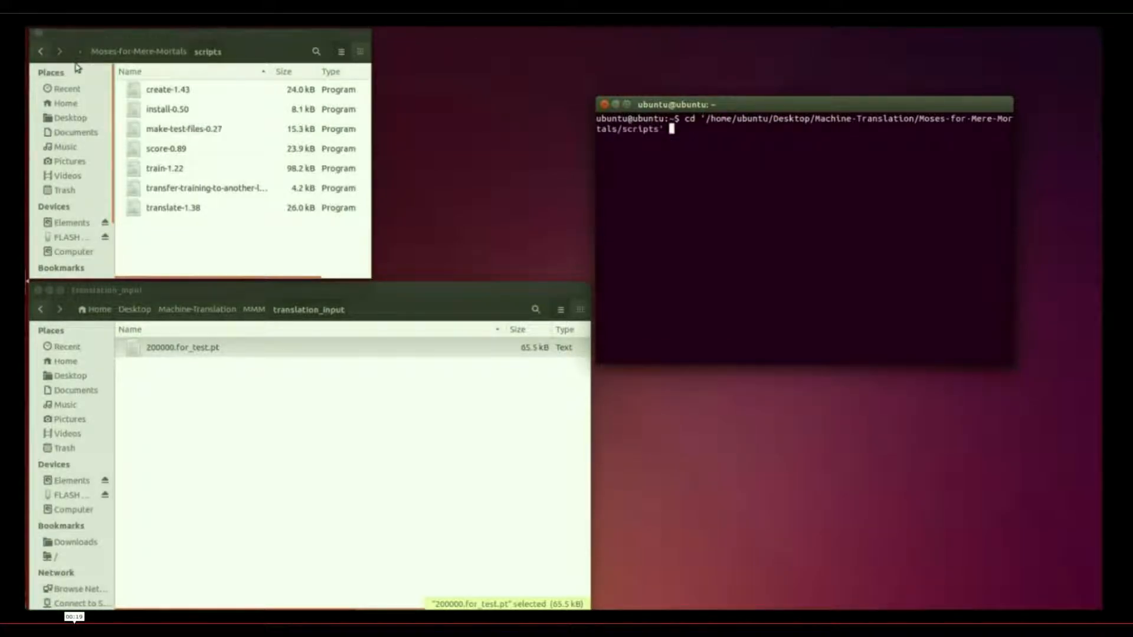
key("Return")
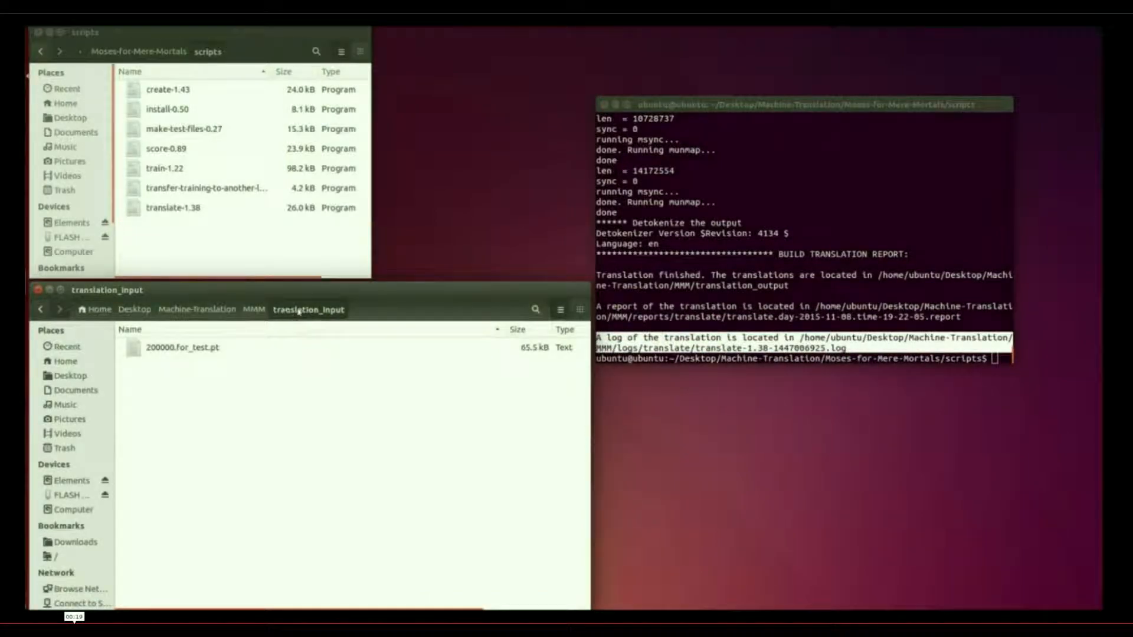
Check translation_output for the translated 200000.for_test.pt.en.moses file, then return to MMM.
left_click(254, 309)
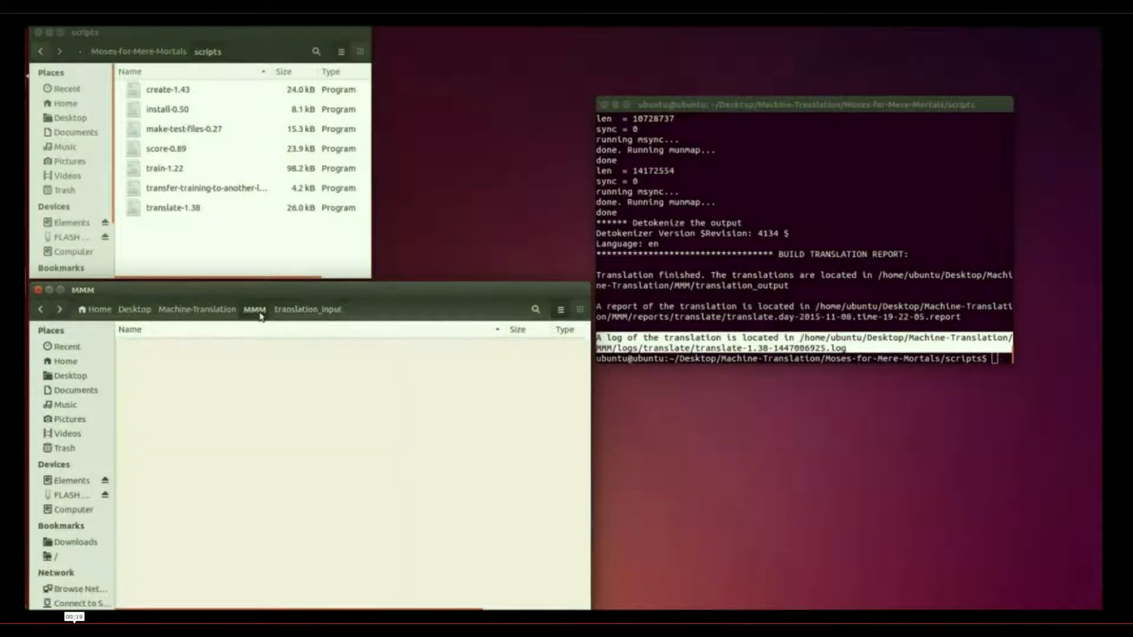
left_click(181, 465)
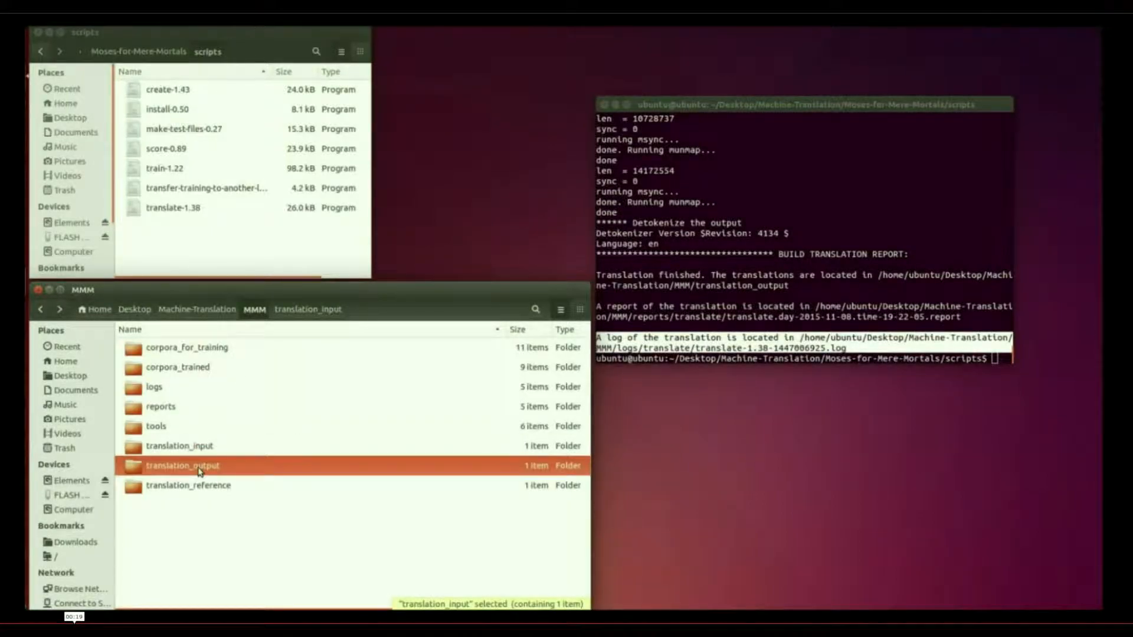
double_click(183, 465)
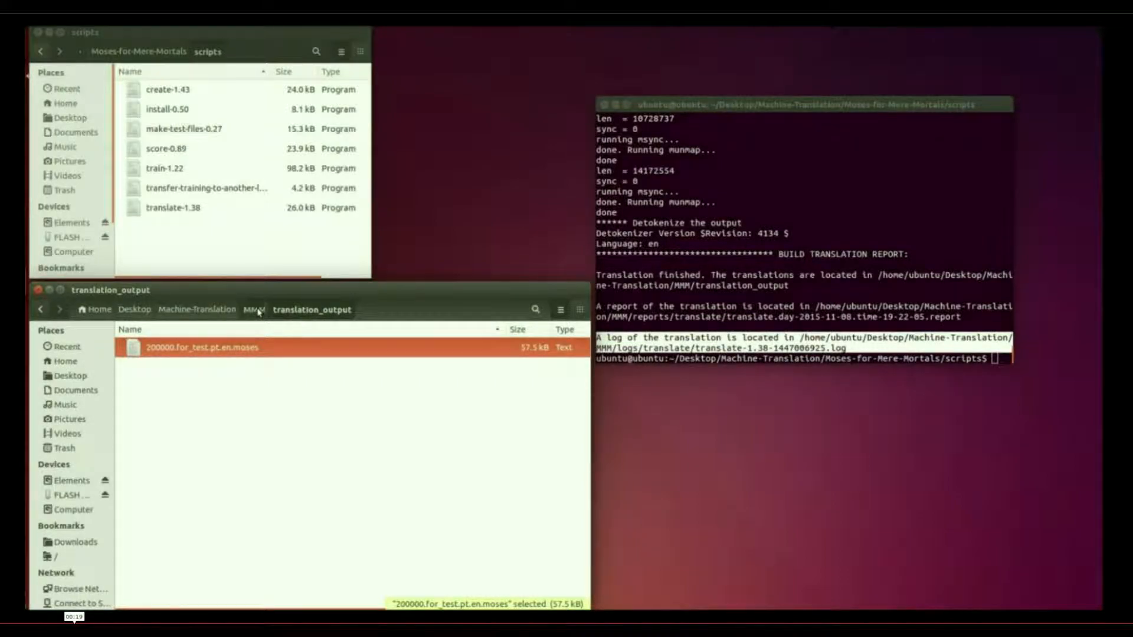
left_click(254, 310)
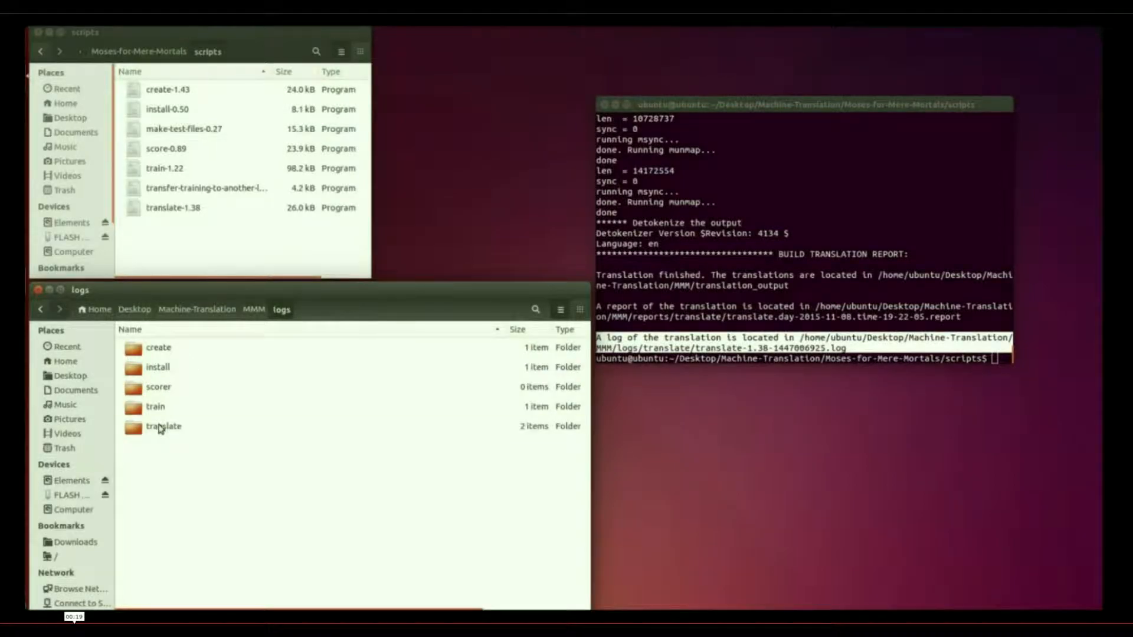
Open the newest translation log from logs/translate in gedit.
double_click(163, 426)
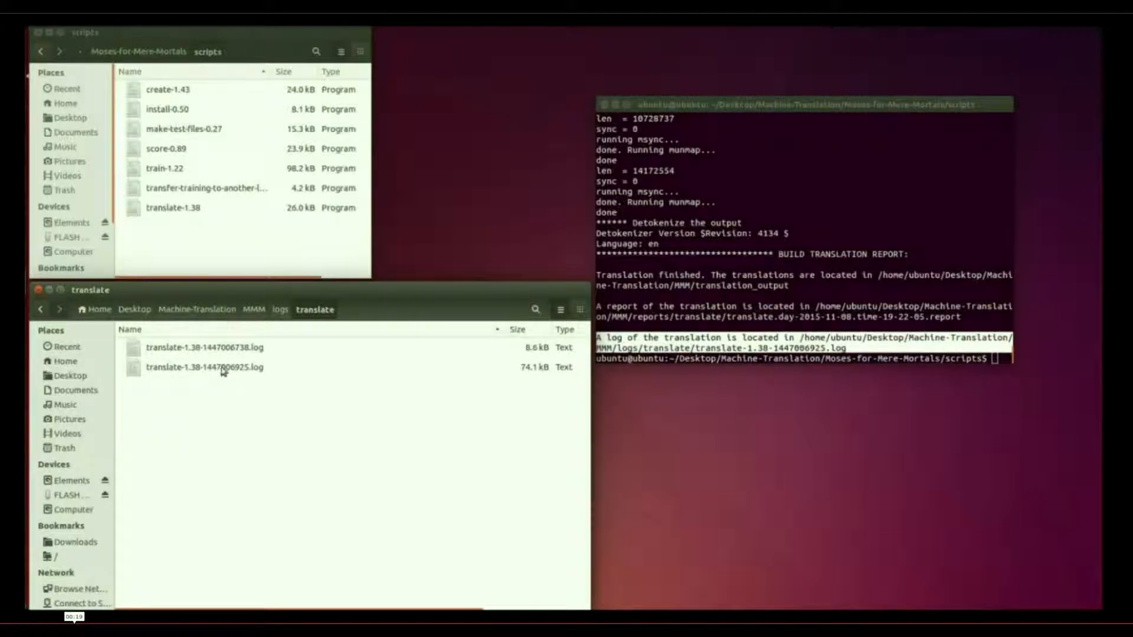
double_click(206, 366)
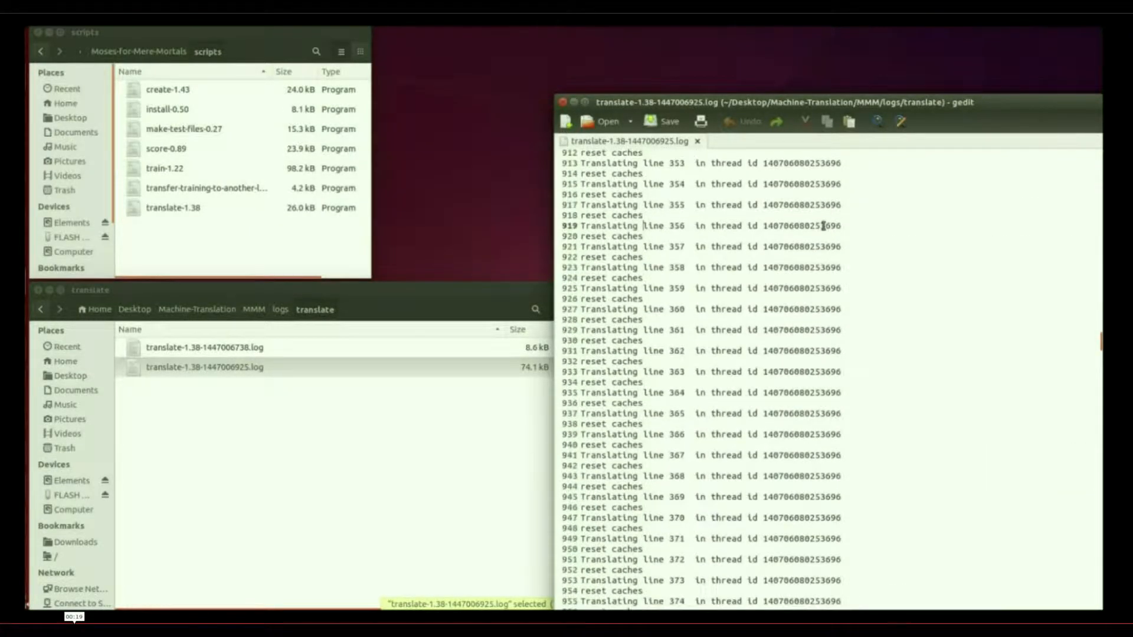
Scroll through the translation log, close it and return to the MMM folder.
scroll("down", 3)
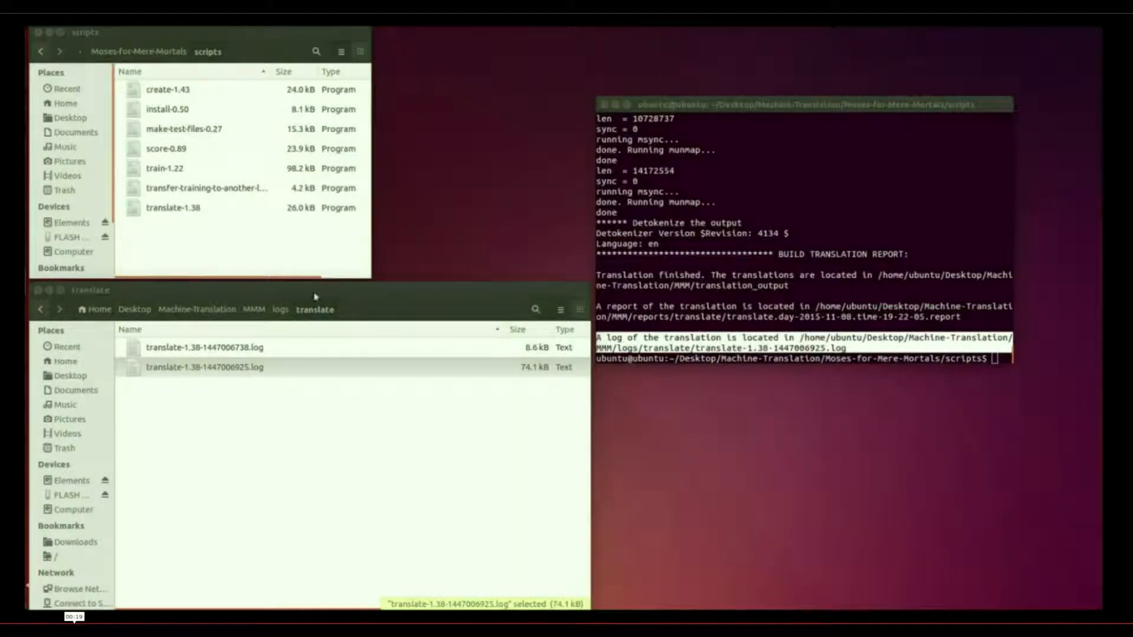
left_click(254, 309)
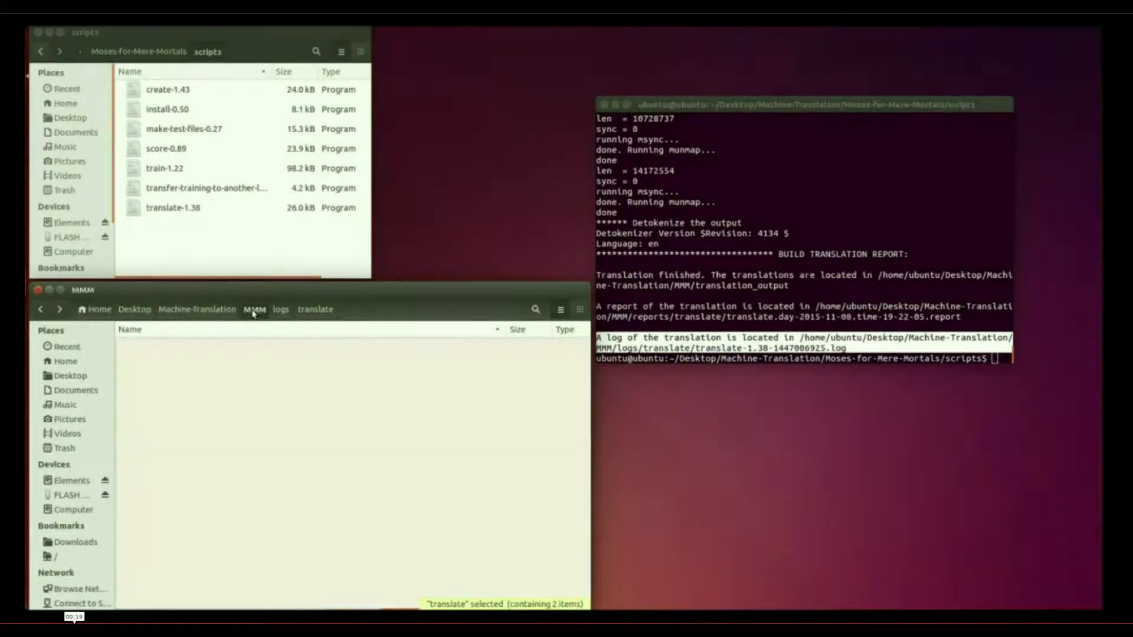
left_click(288, 309)
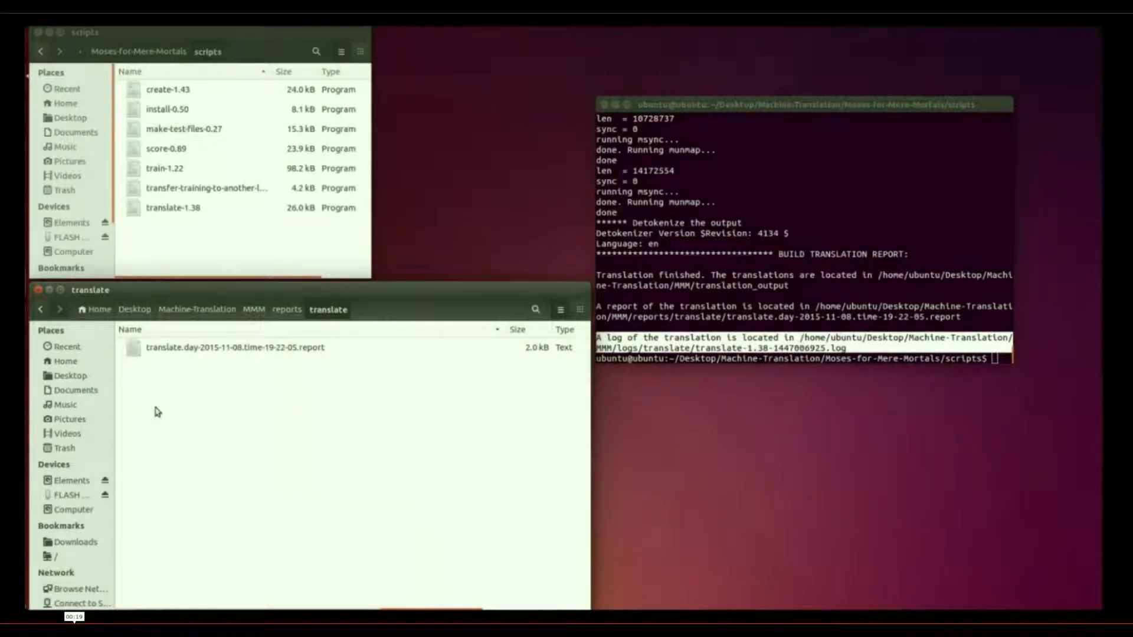
Open translate.day-2015-11-08.time-19-22-05.report in gedit and scroll through its parameters.
double_click(234, 347)
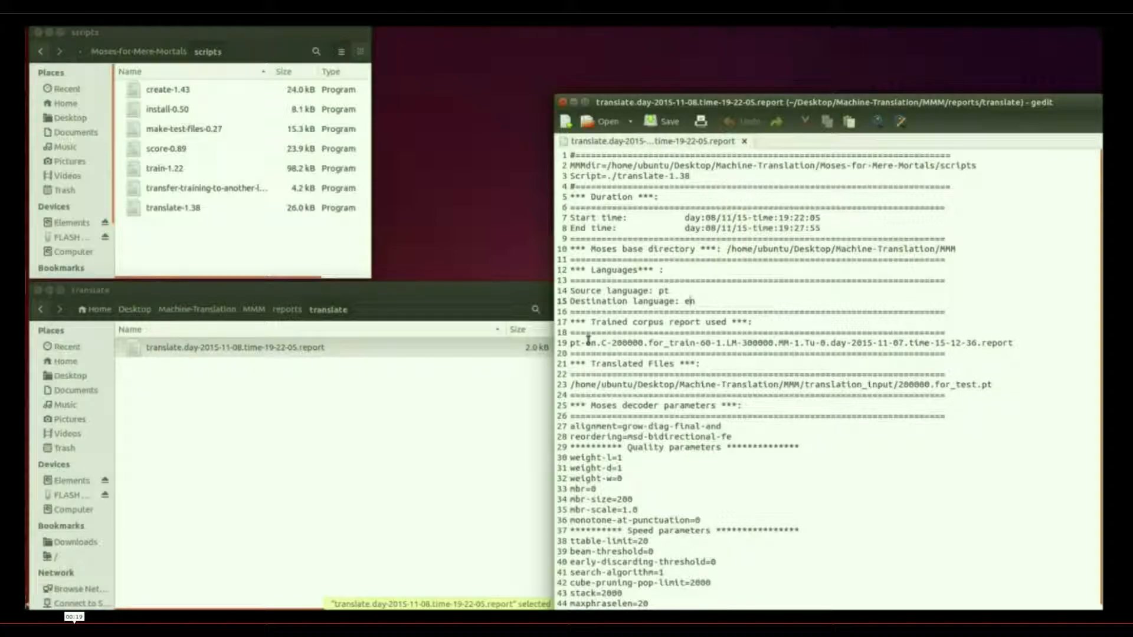
mouse_move(672, 385)
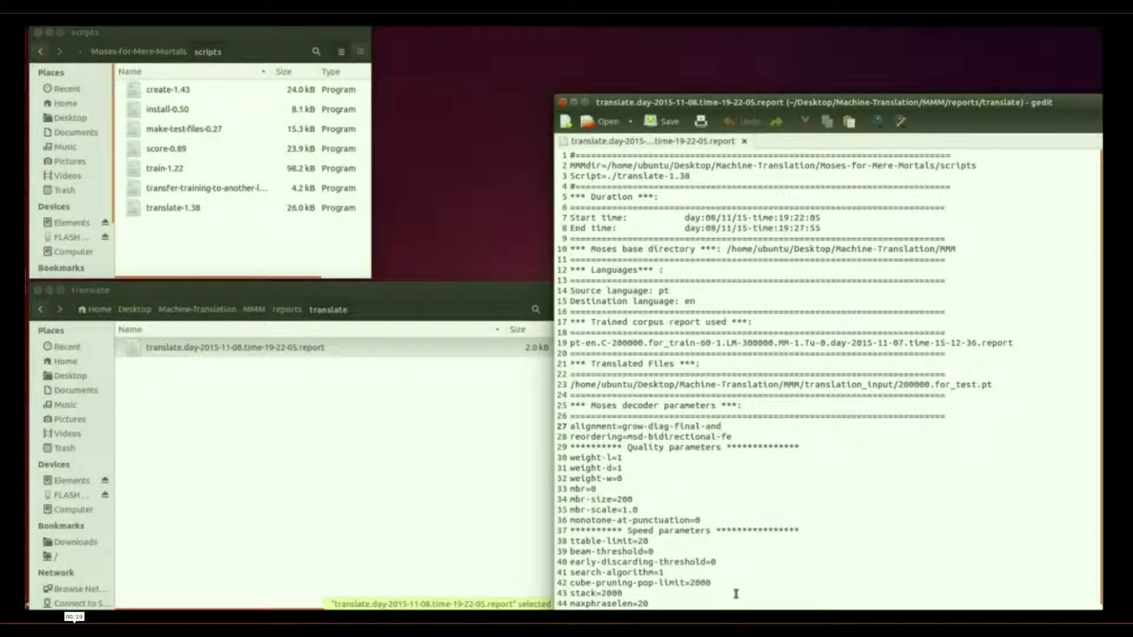
scroll("down", 3)
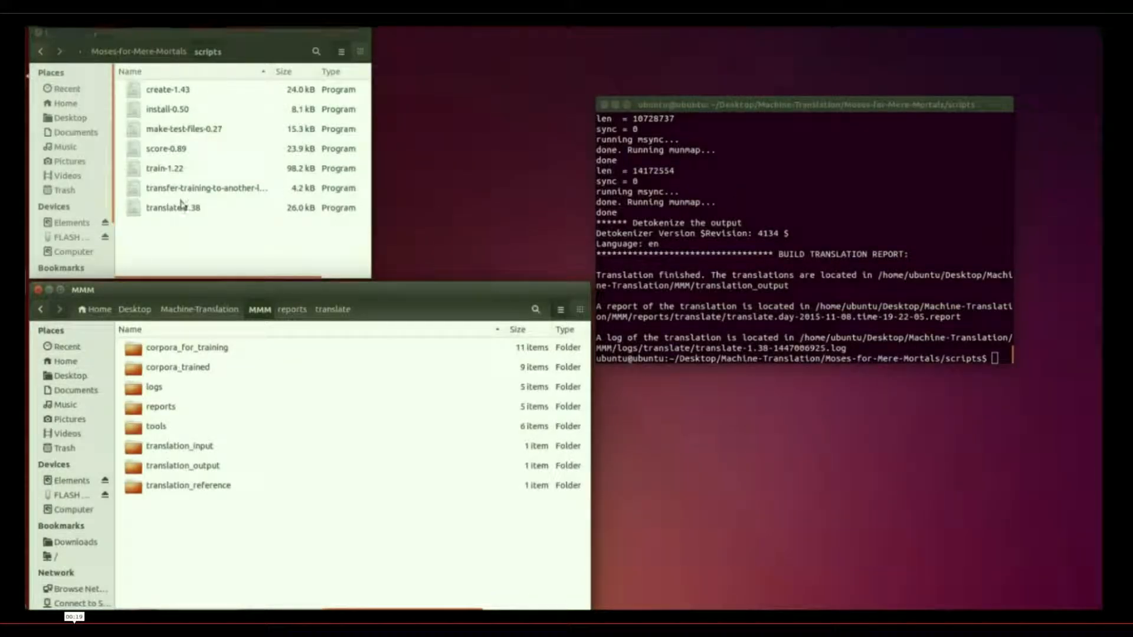
Open the score-0.89 script from the scripts folder in gedit.
left_click(165, 149)
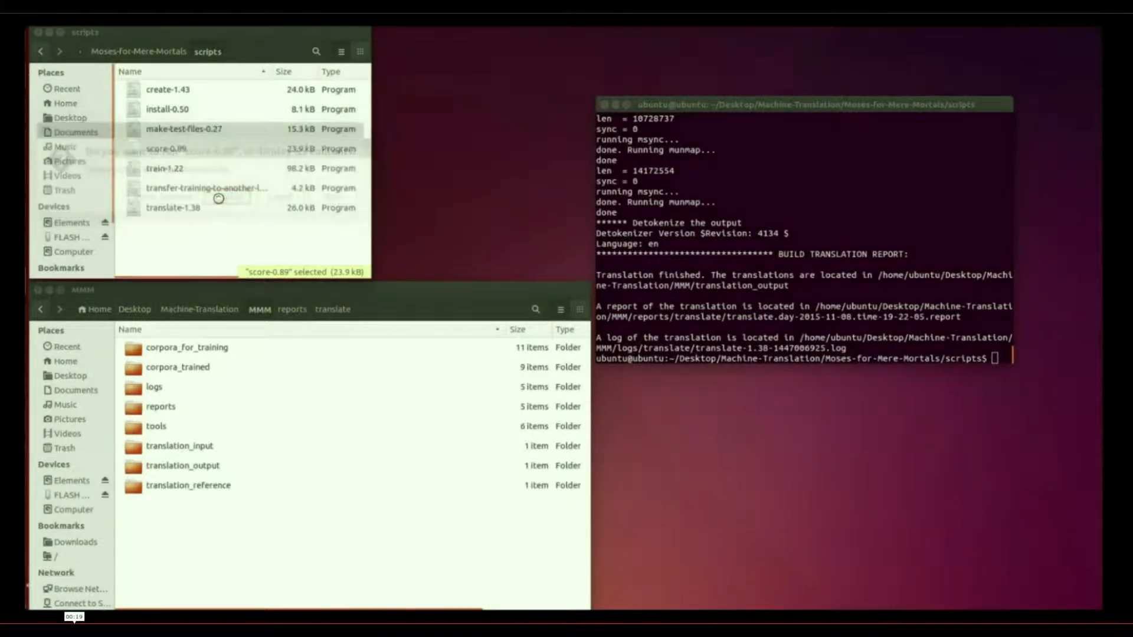
double_click(171, 148)
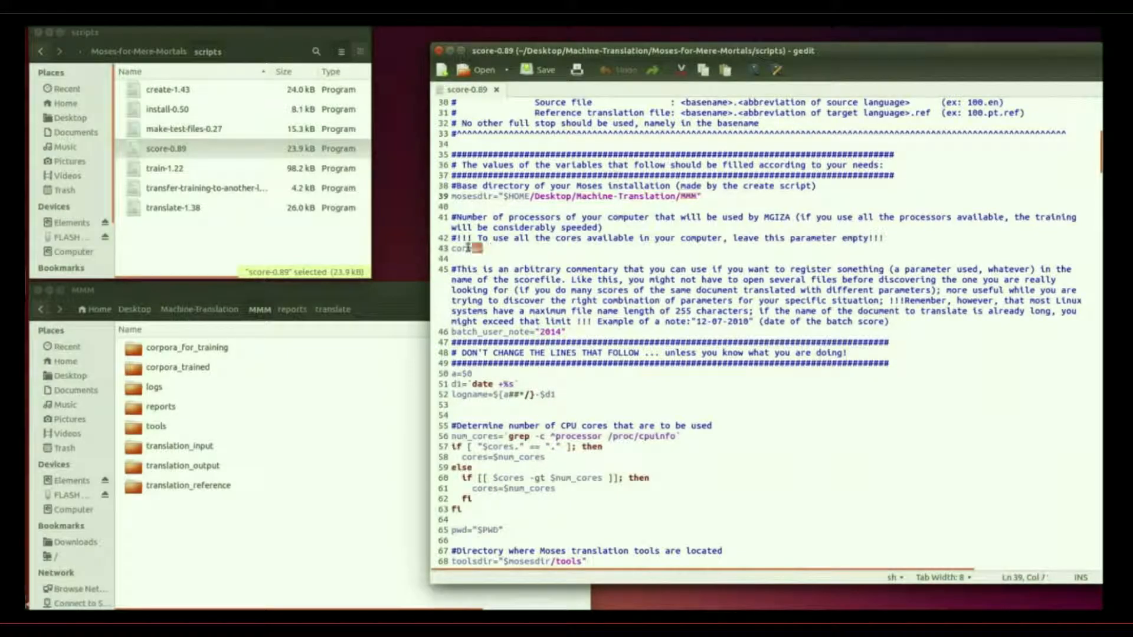
Replace the batch_user_note value 2014 with Demo-test-corpus and review the remaining parameters.
double_click(456, 248)
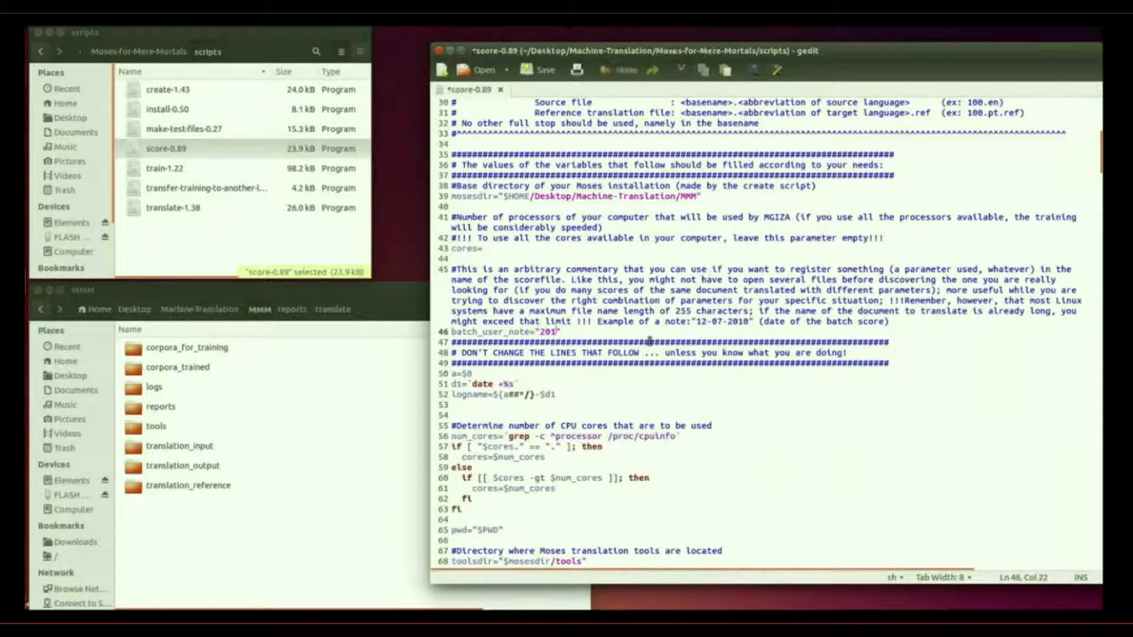
type("De")
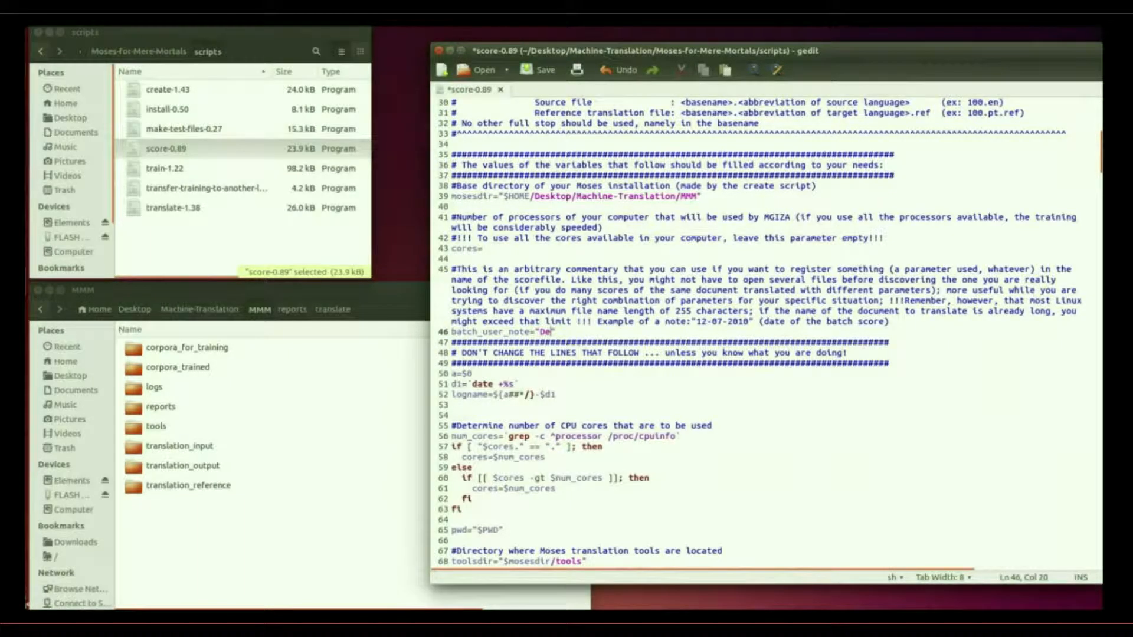
type("mo-")
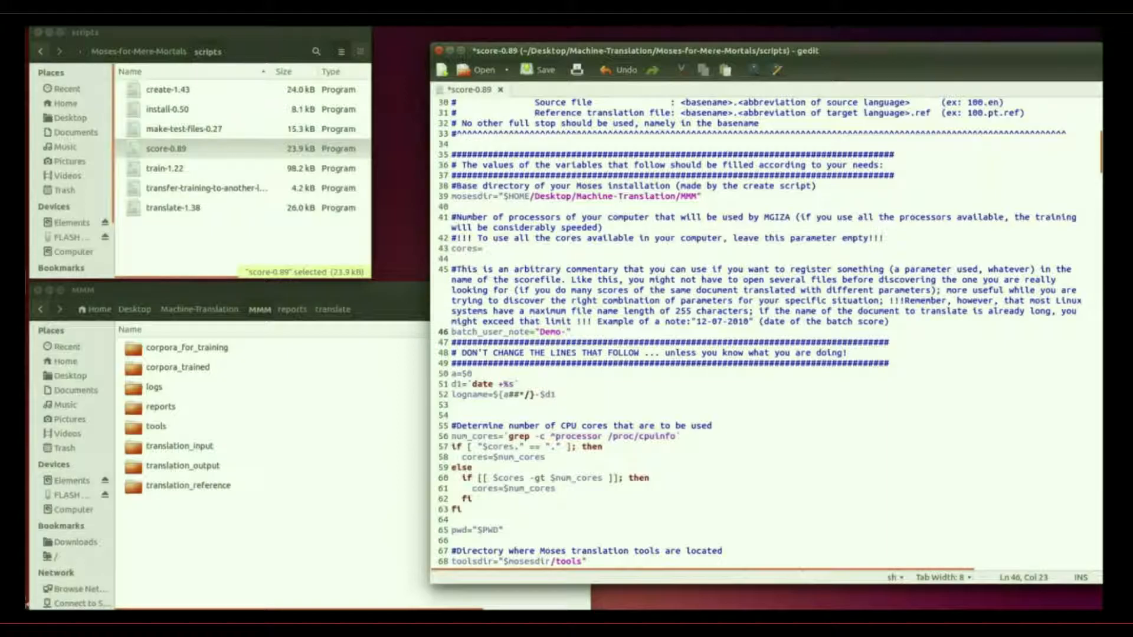
type("test")
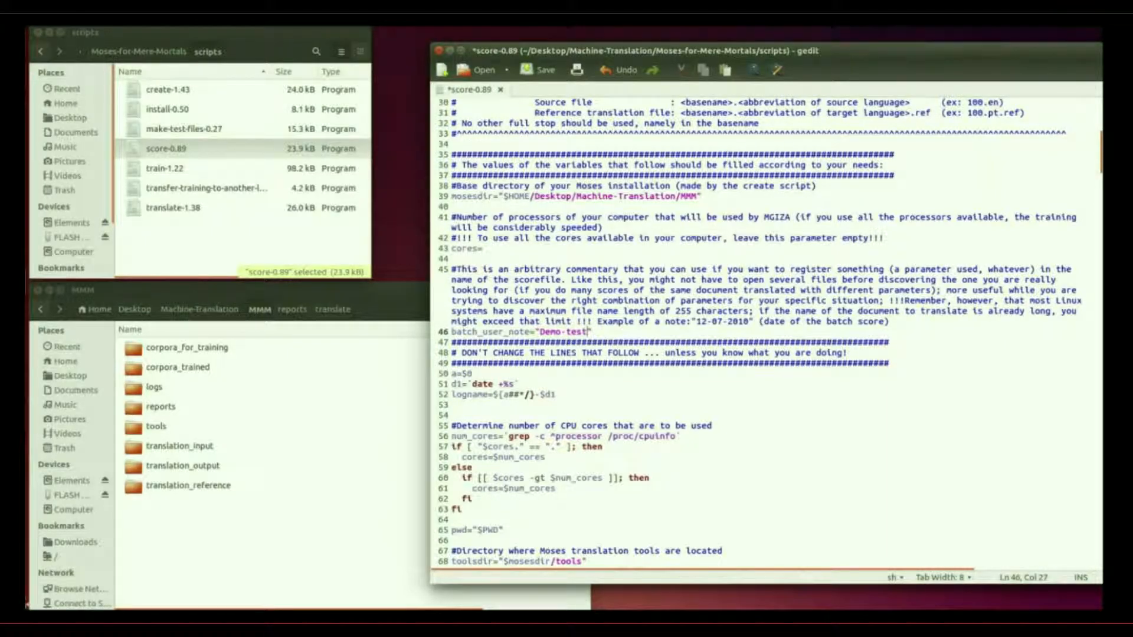
type("-")
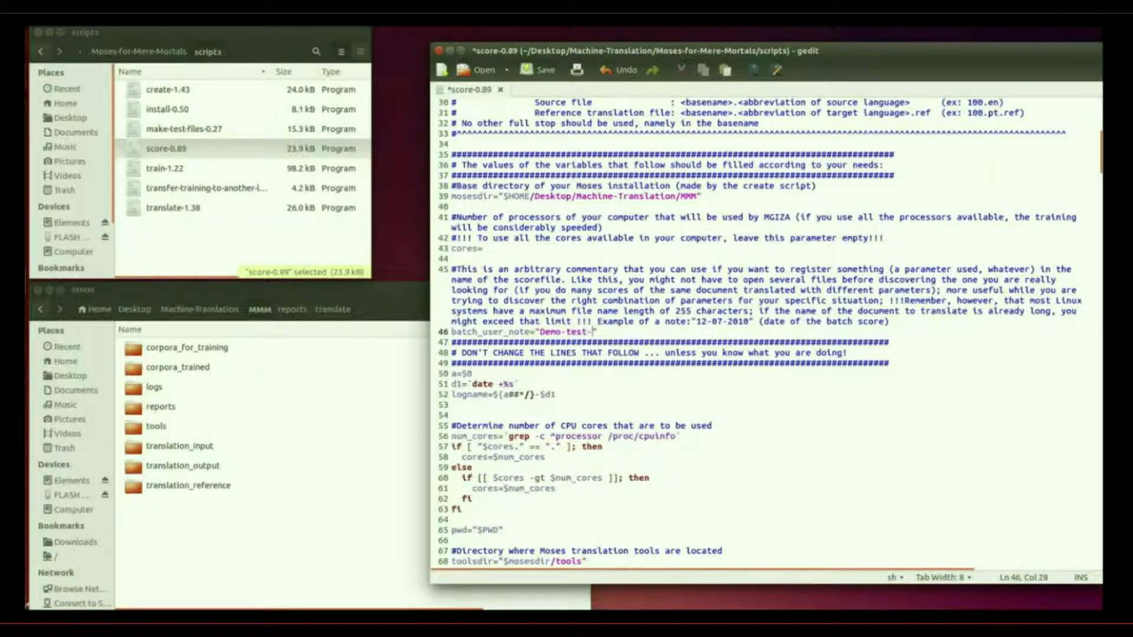
type("corpus")
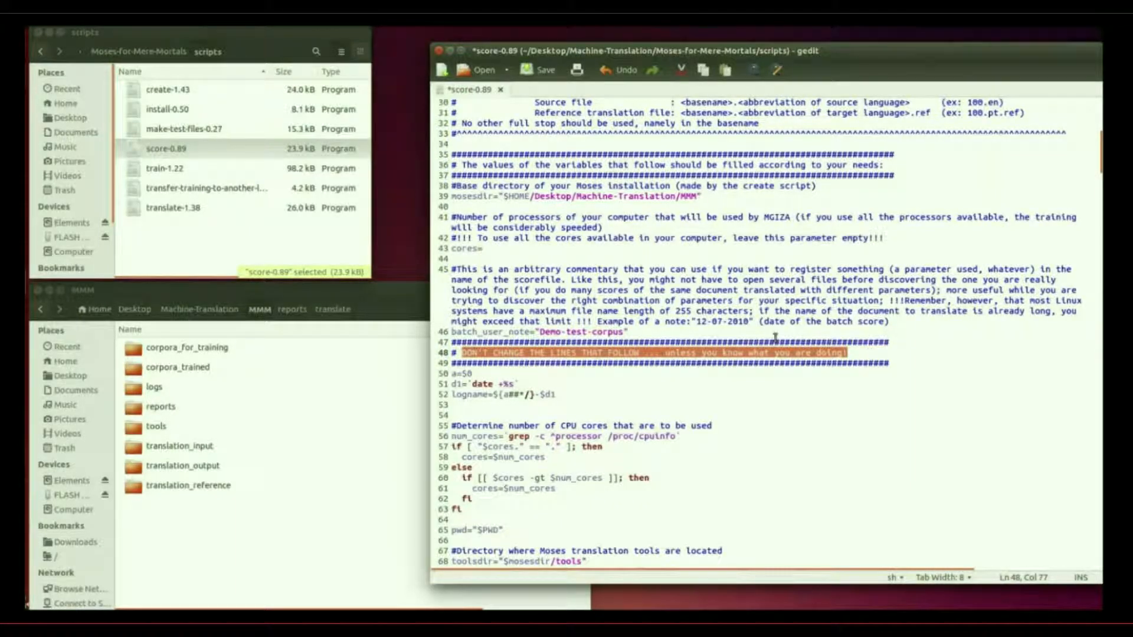
scroll("down", 3)
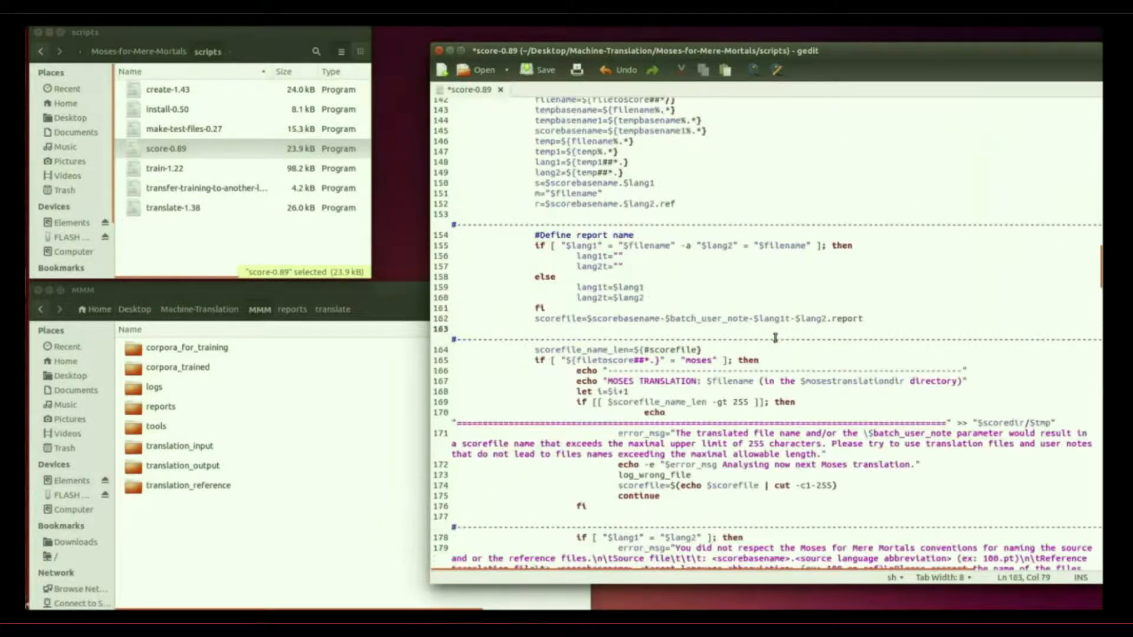
scroll("down", 3)
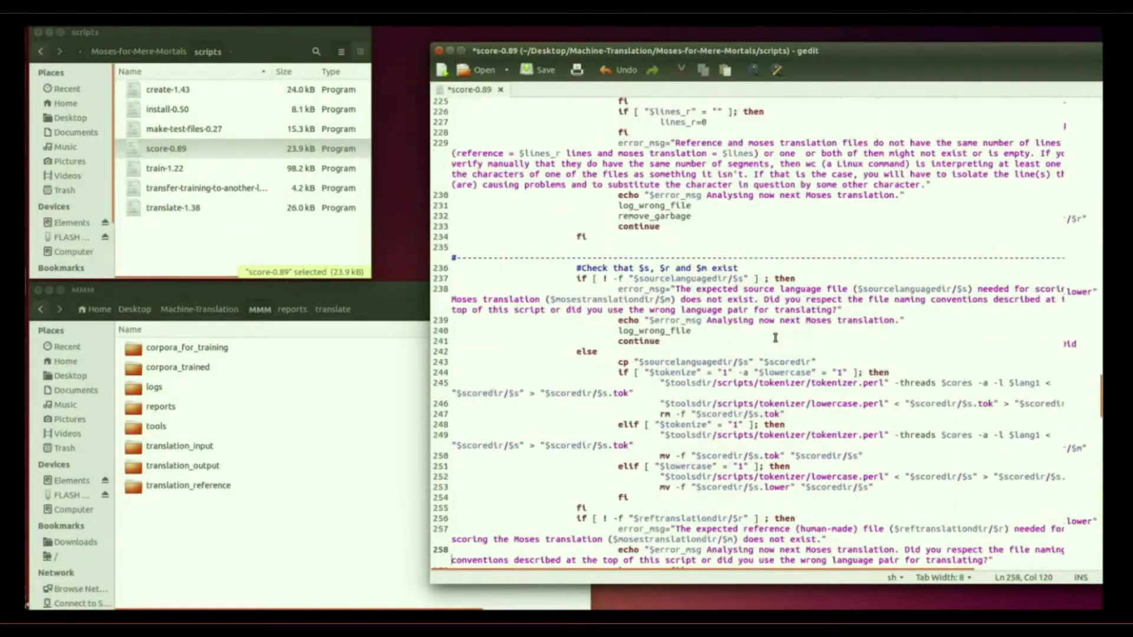
scroll("up", 3)
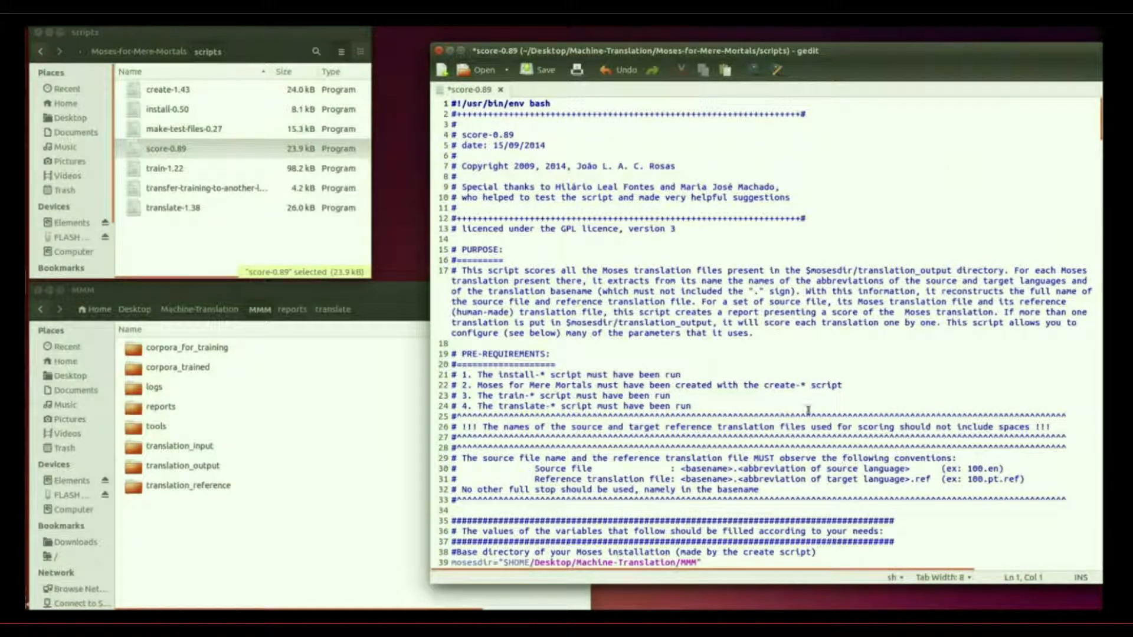
mouse_move(757, 432)
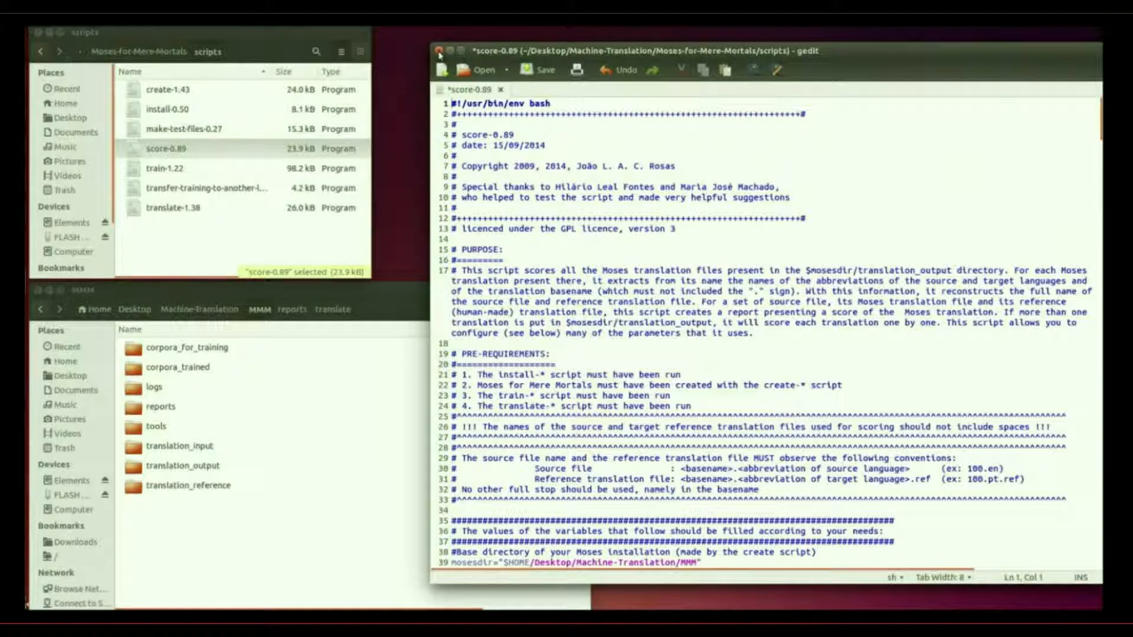
Save and close score-0.89, then look inside the translation_input folder.
left_click(438, 51)
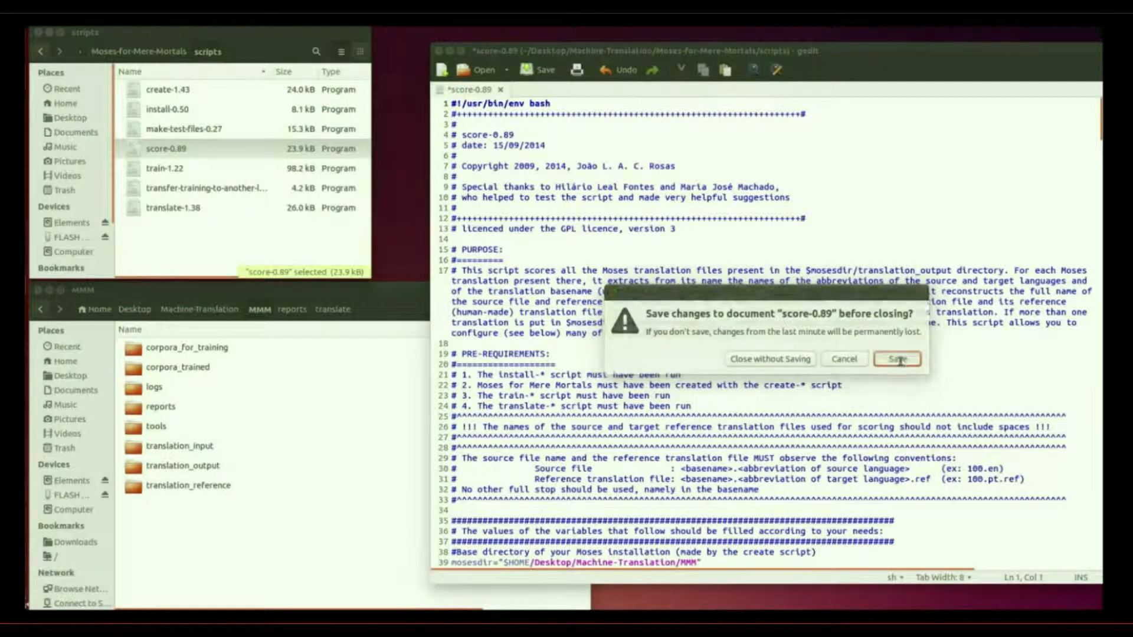
left_click(897, 359)
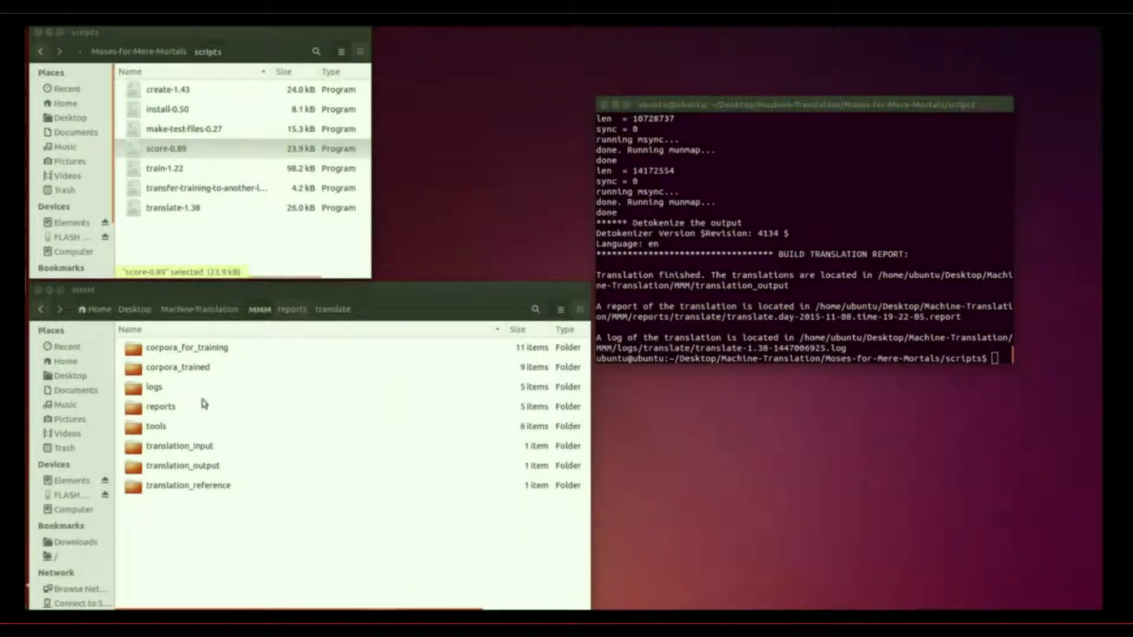
double_click(179, 446)
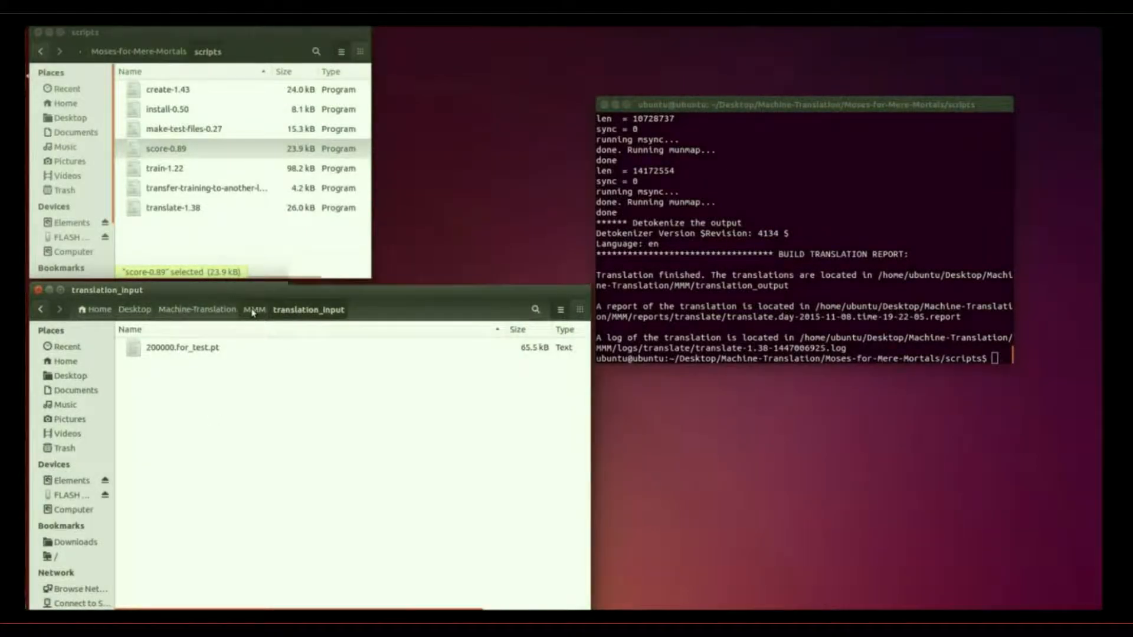
From MMM, enter translation_reference and select the 200000.for_test.en.ref file.
left_click(254, 309)
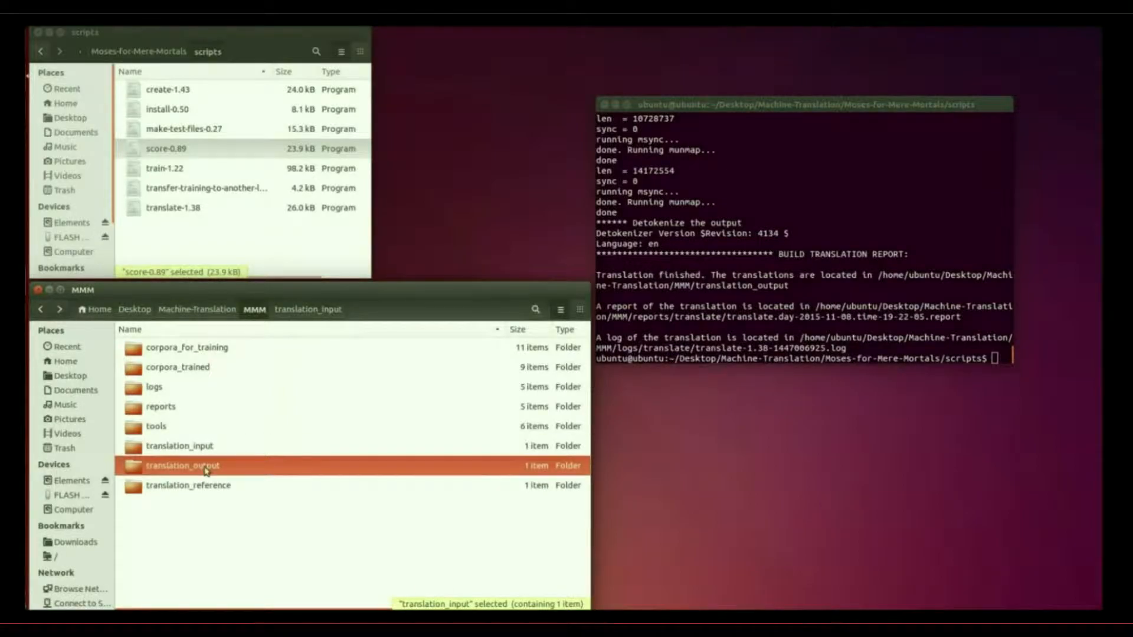
double_click(182, 465)
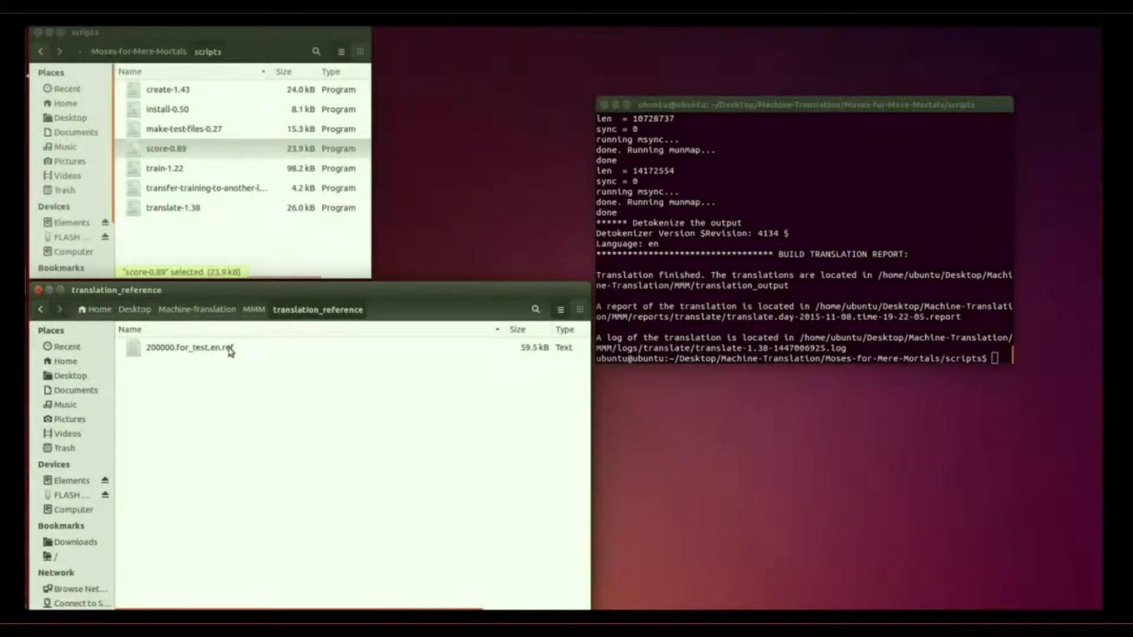
left_click(195, 347)
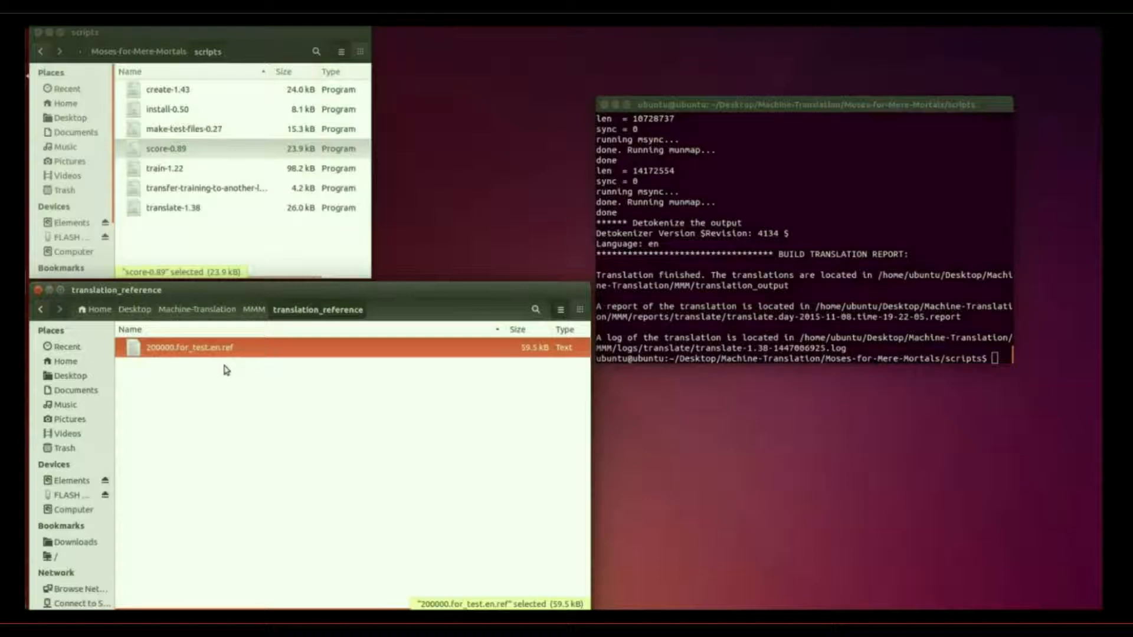
mouse_move(230, 394)
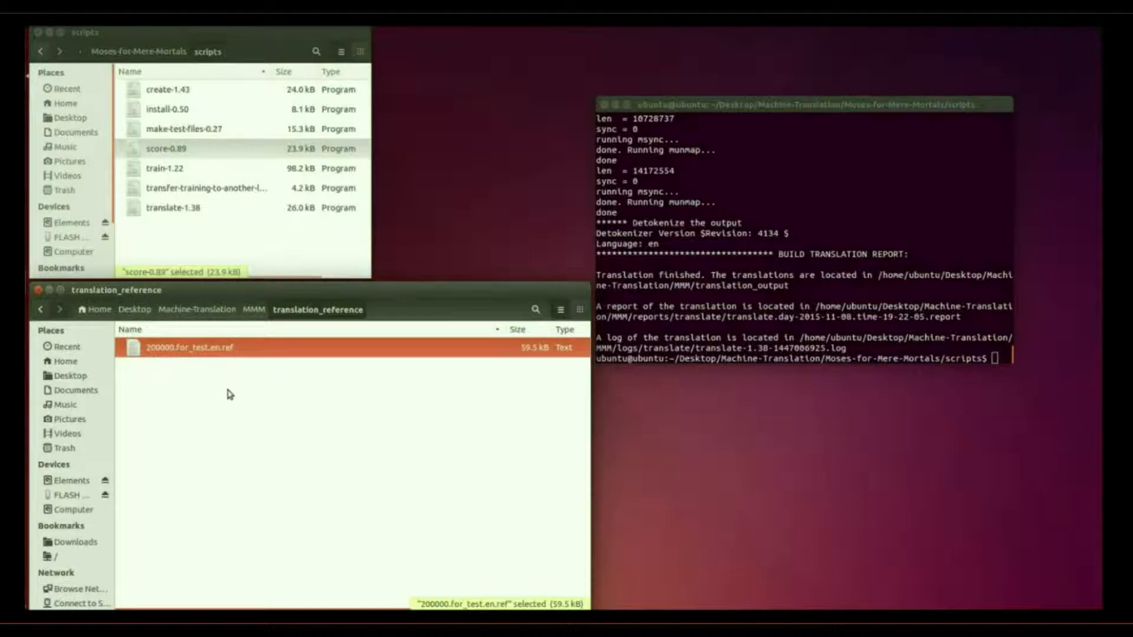
mouse_move(191, 150)
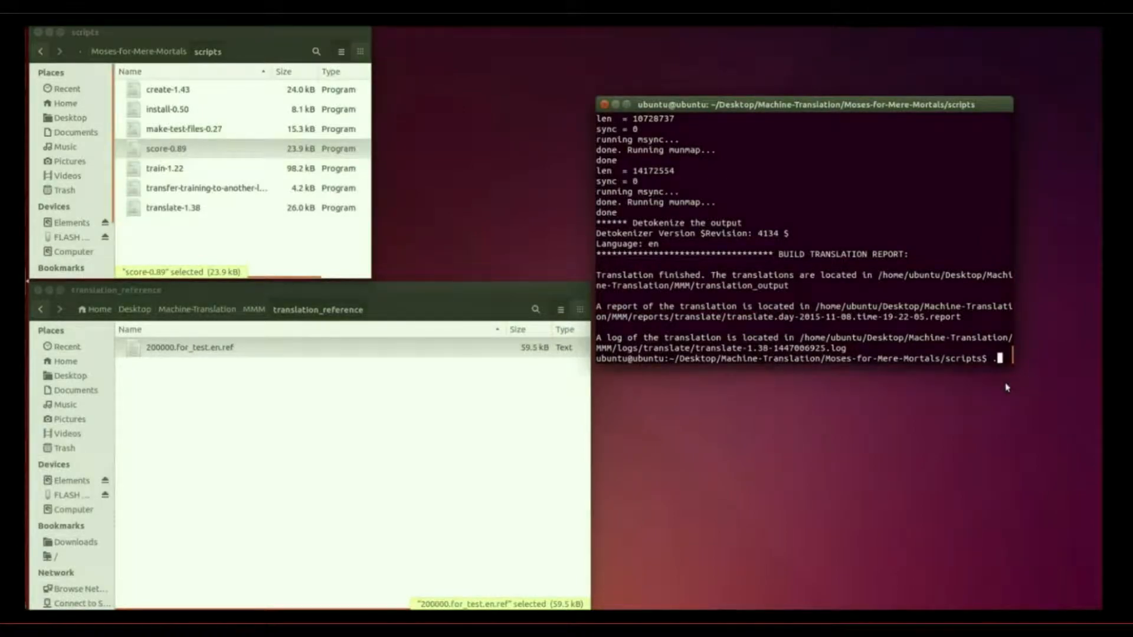
Run ./score-0.89 in Terminal to print NIST and BLEU scores, then return to MMM.
type("./c")
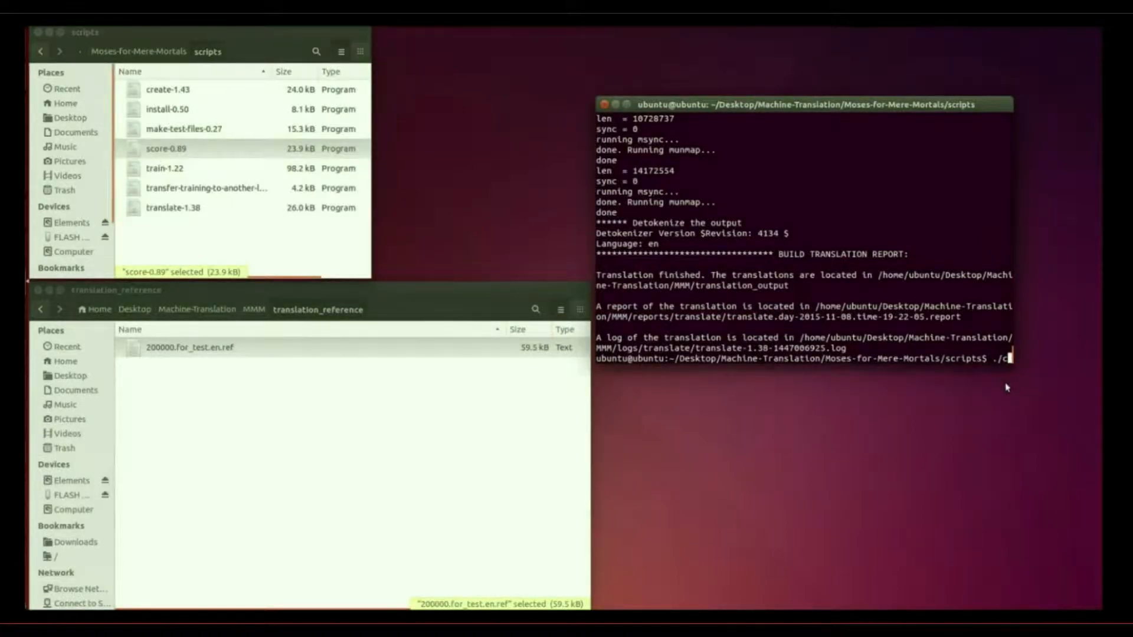
type("score-0.89")
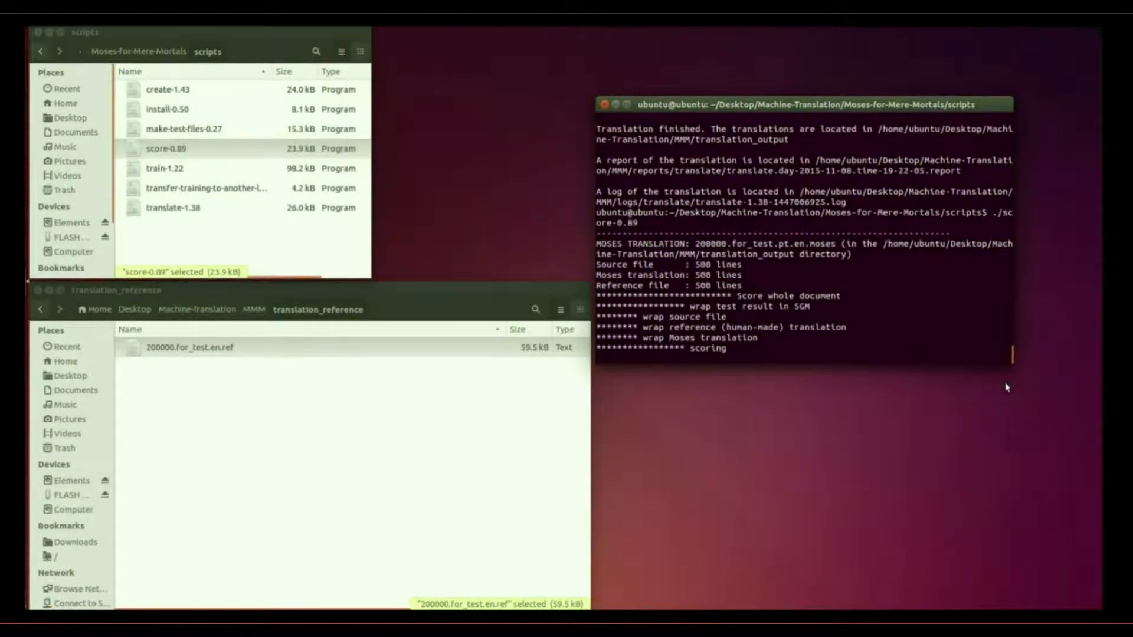
key("Return")
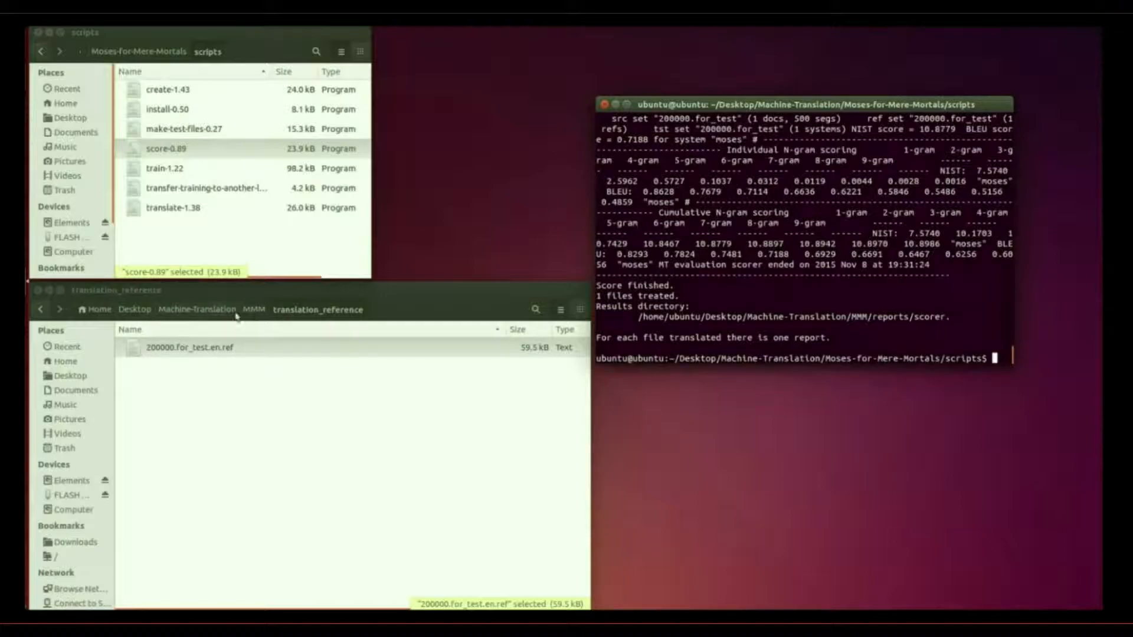
left_click(255, 309)
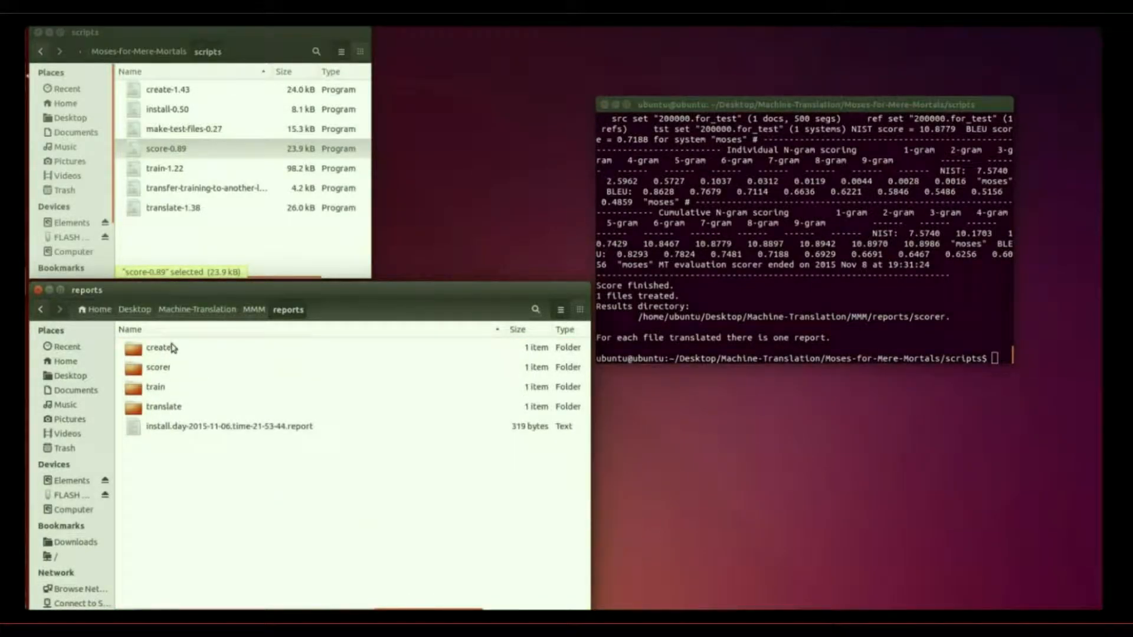
Review the scorer report's script name, file paths and NIST/BLEU score lines.
double_click(157, 367)
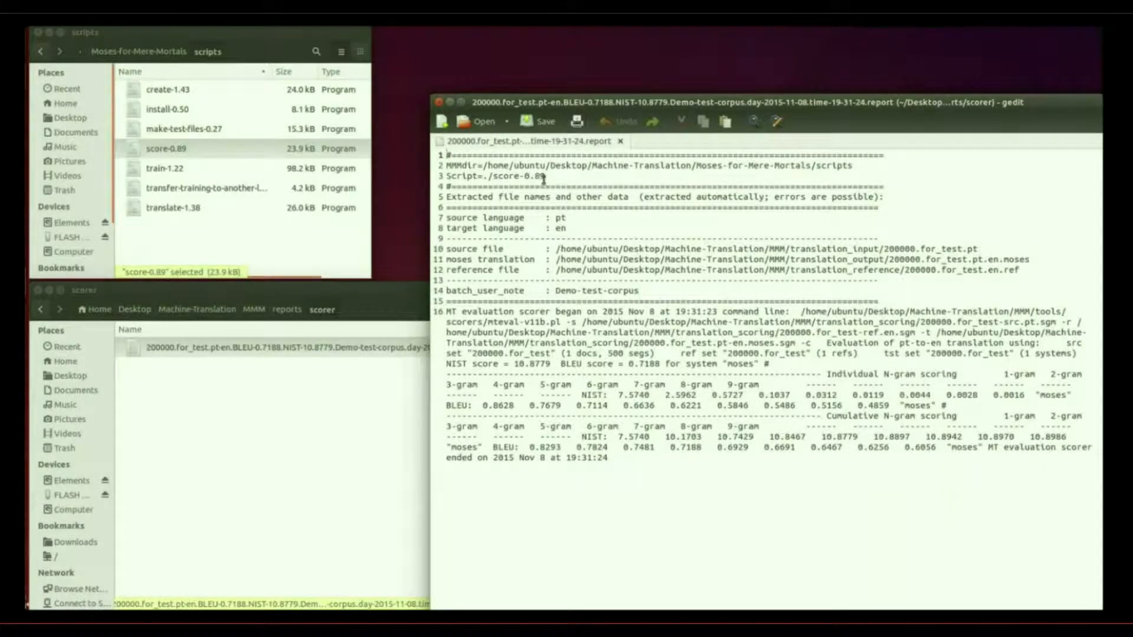
left_click_drag(447, 217, 567, 228)
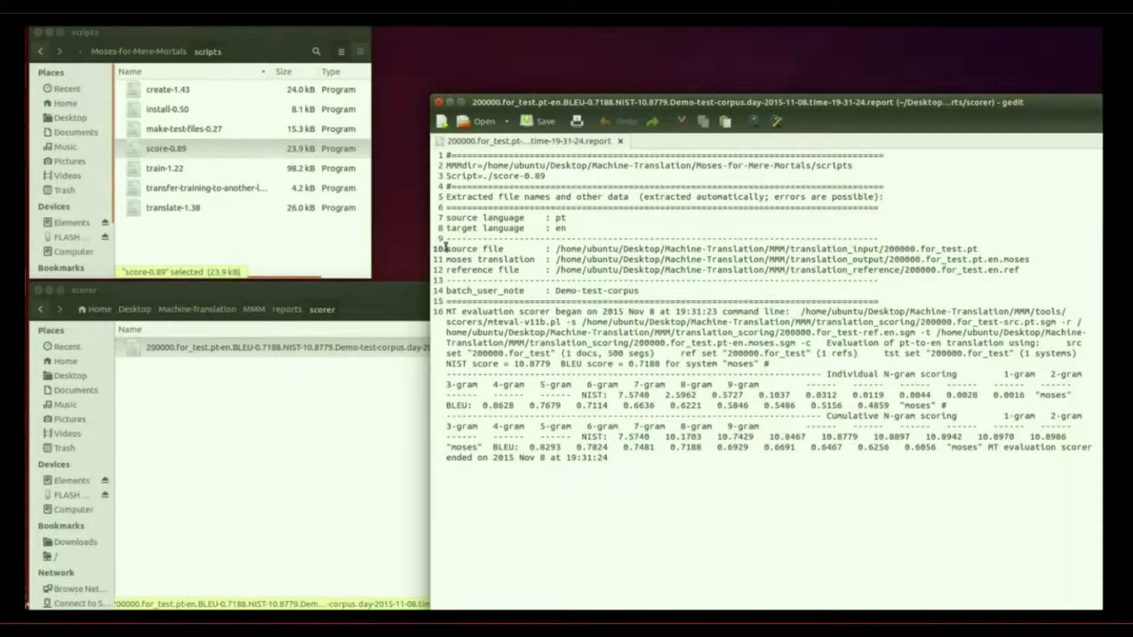
left_click_drag(445, 249, 1018, 269)
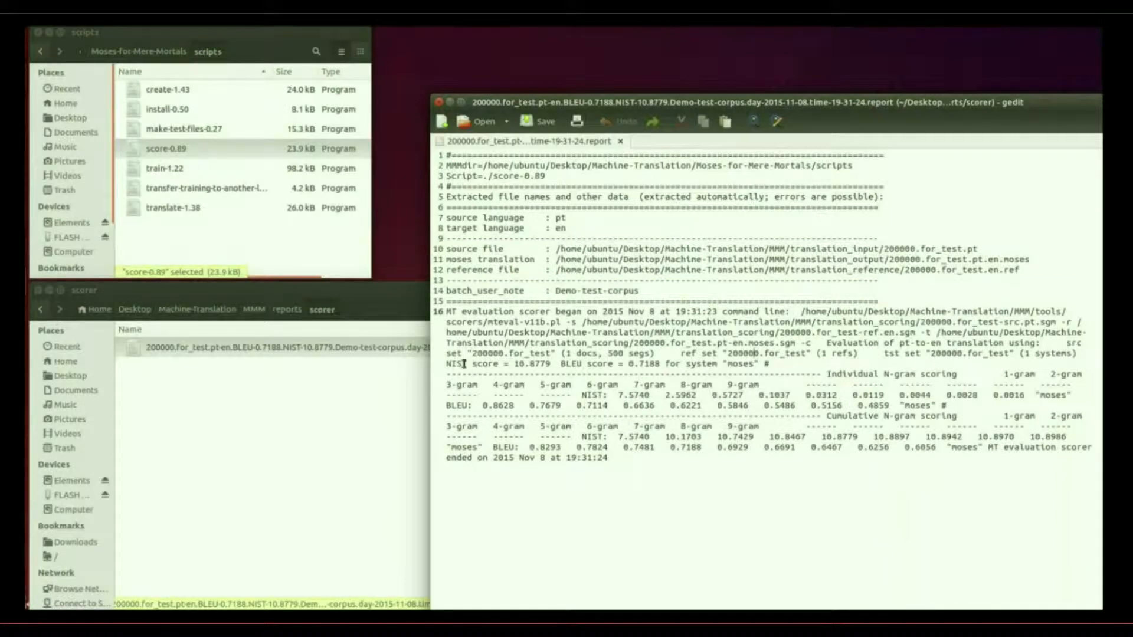
left_click_drag(446, 364, 665, 364)
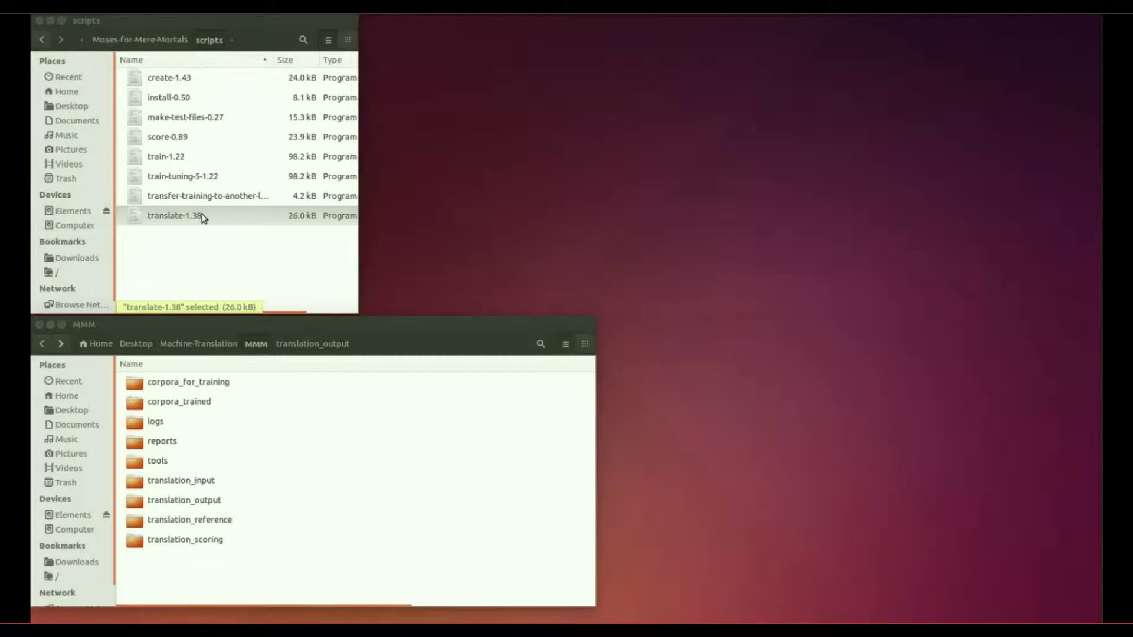
Display translate-1.38 in gedit and locate the tuned report in the train reports folder.
double_click(172, 214)
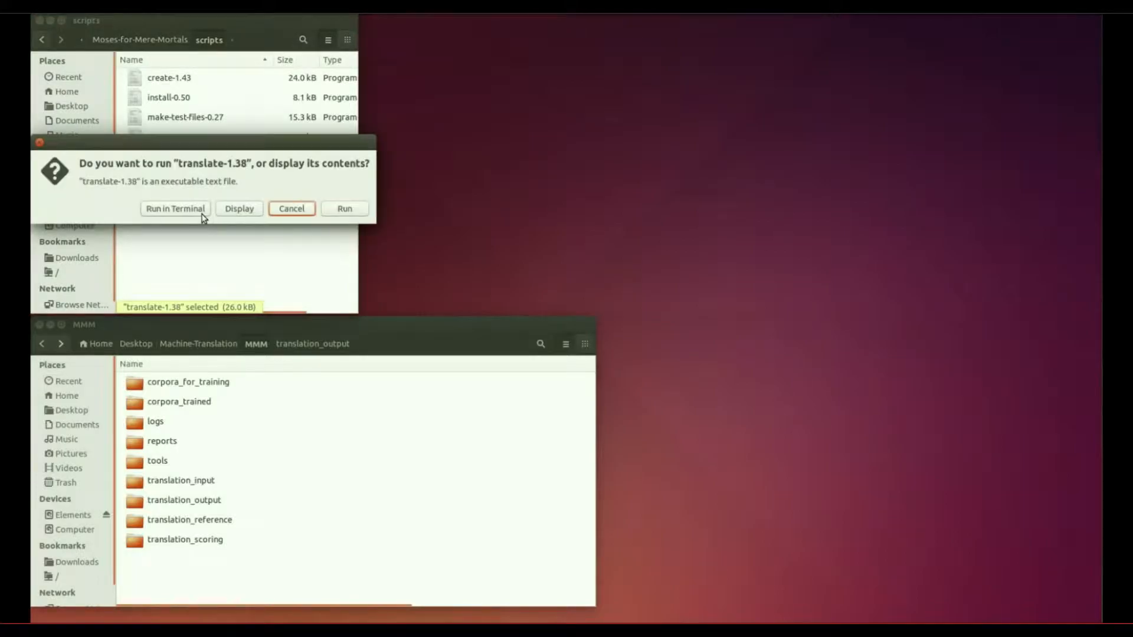
left_click(239, 208)
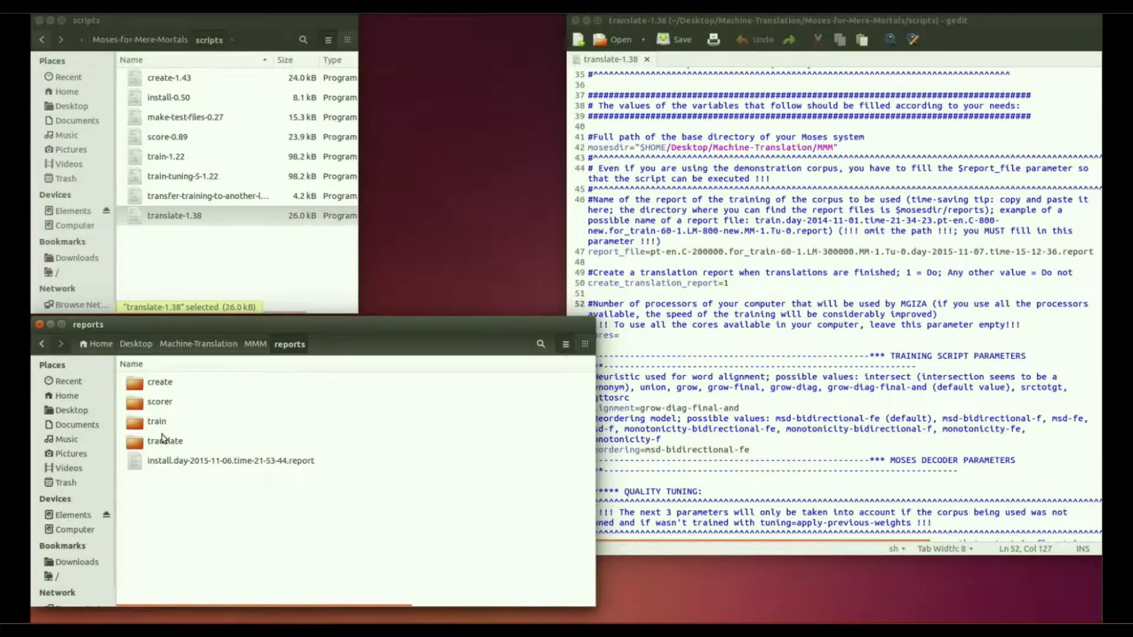
double_click(155, 421)
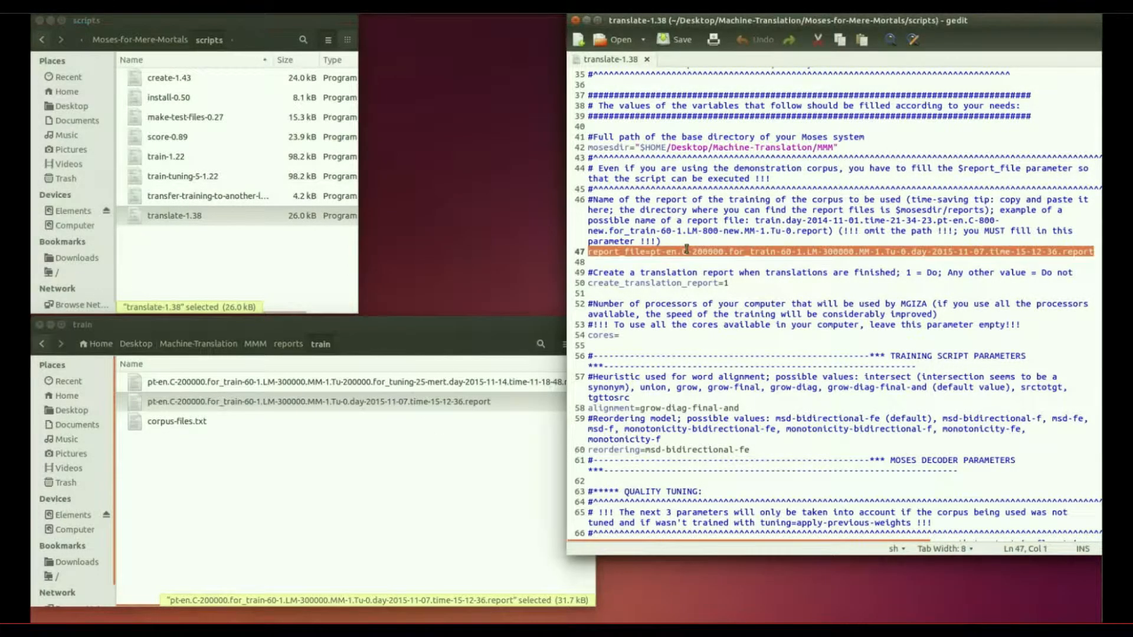
mouse_move(543, 375)
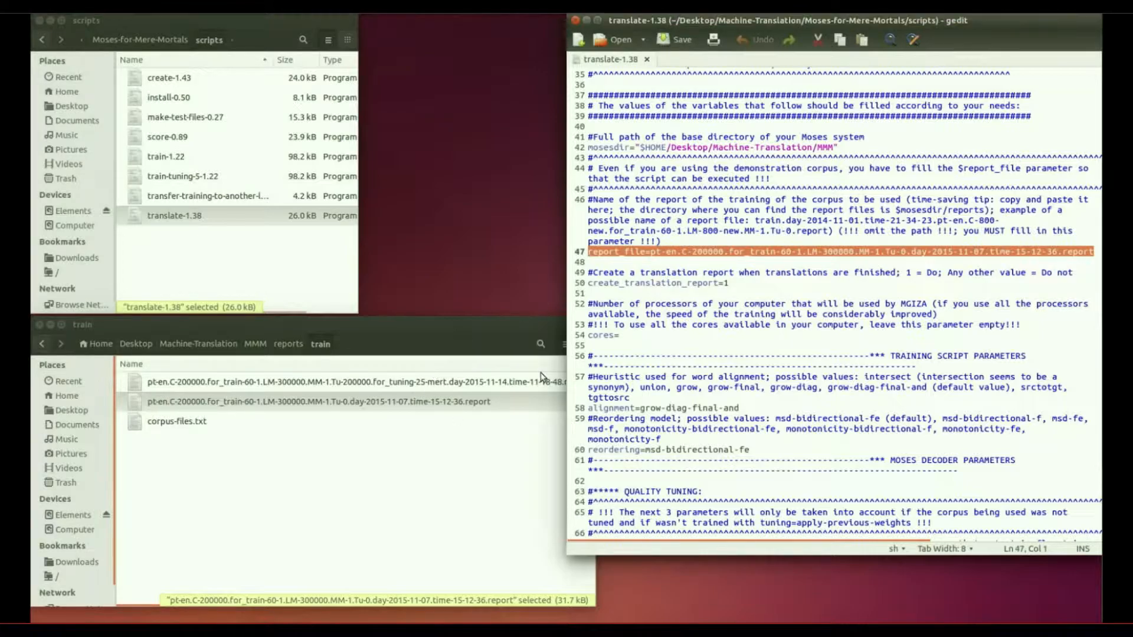
left_click(361, 381)
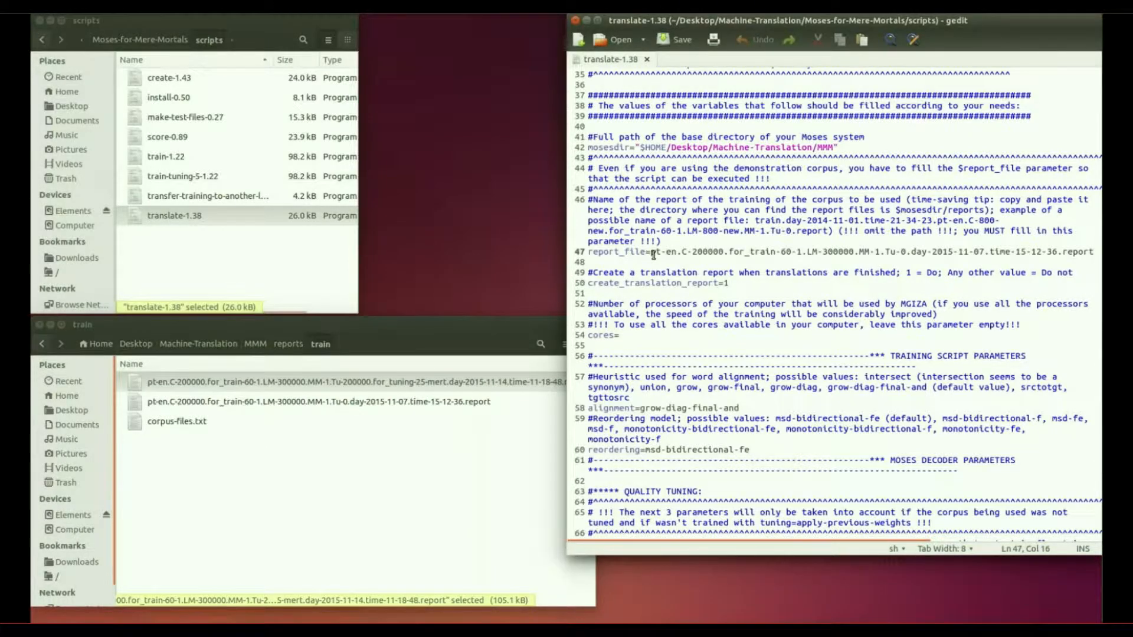
Replace the line-47 report_file value with pt-en.C-200000.for_train-60-1...Tu-200000.for_tuning-25-mert.
left_click_drag(654, 252, 1091, 252)
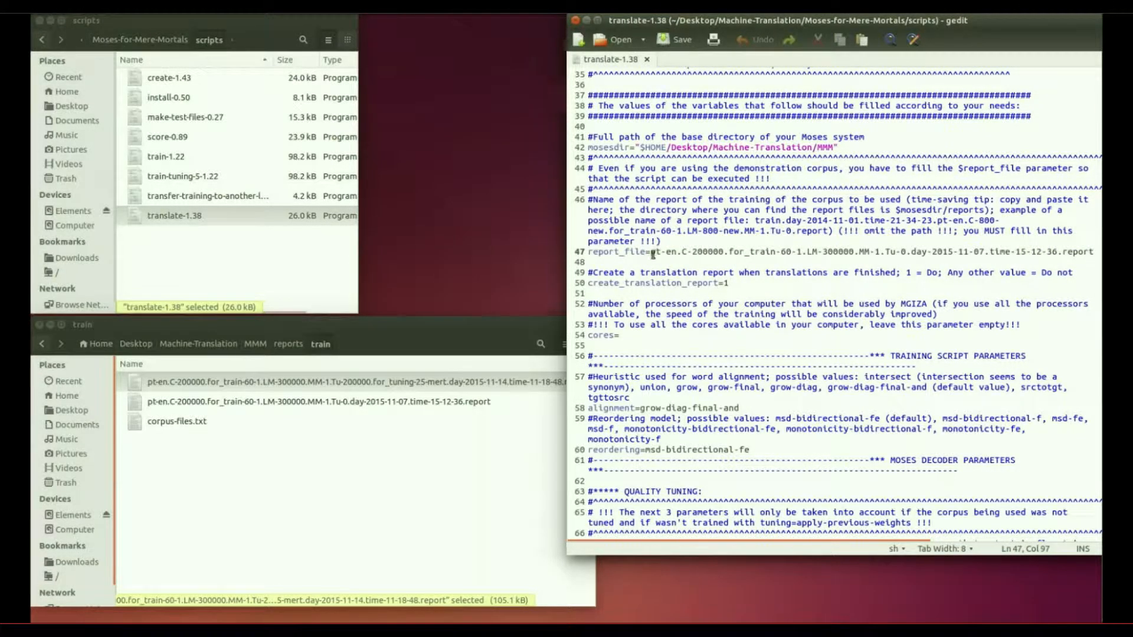
left_click_drag(652, 252, 1092, 251)
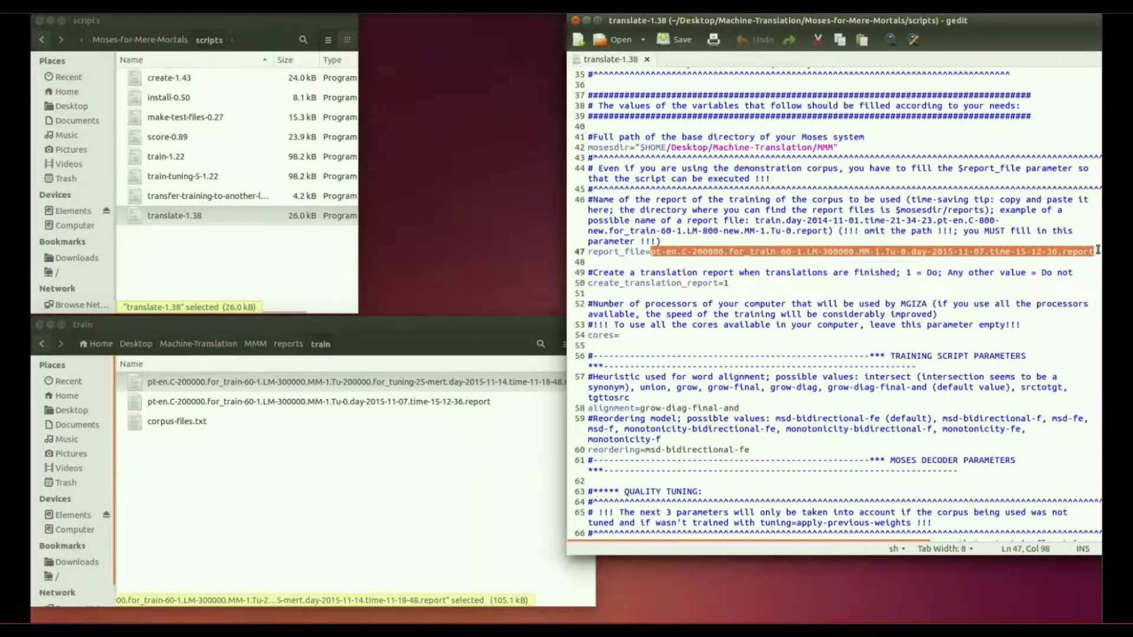
key("Delete")
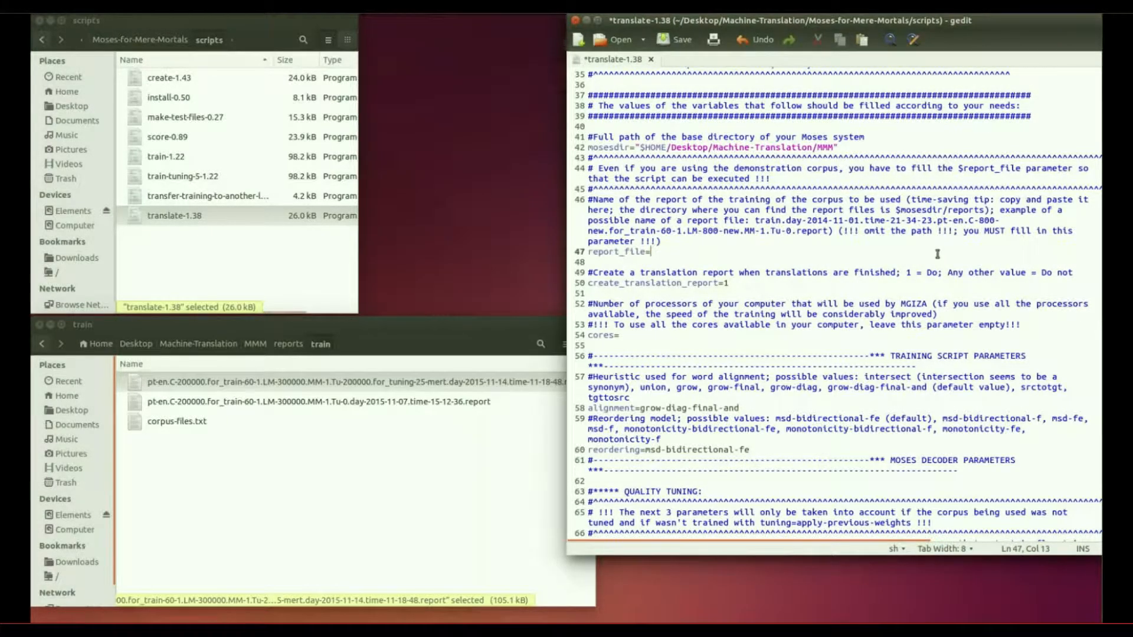
type("pt-en.C-200000.for_train-60-1.LM-300000.MM-1.Tu-200000.for_tuning-25-mert.day-2015-11-14.time-11-18-48.report")
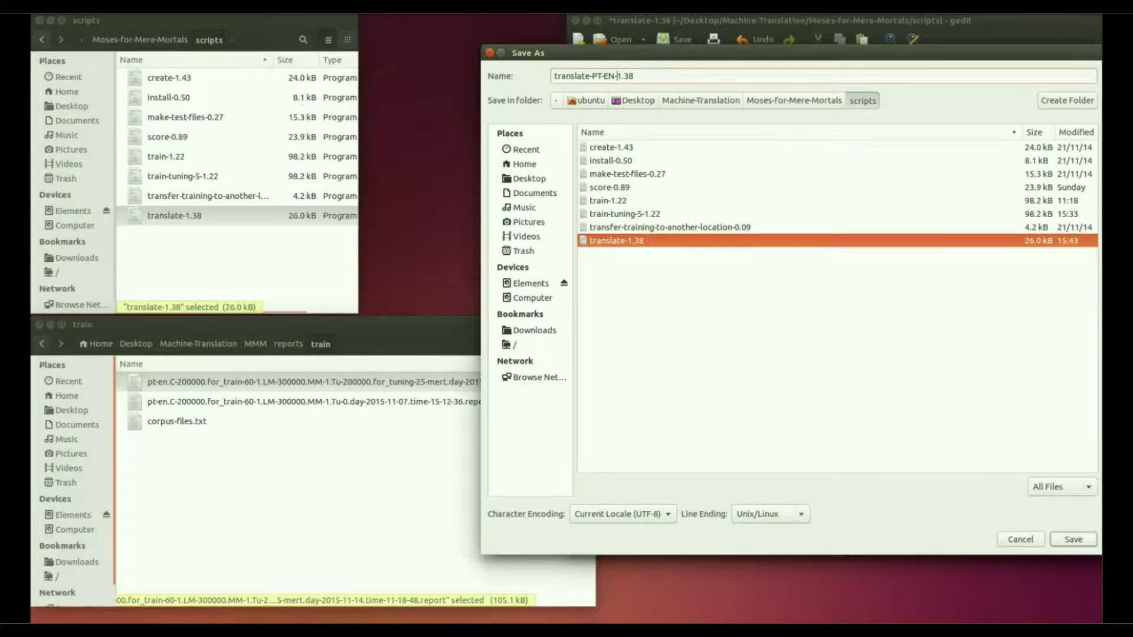
Save the script as translate-PT-EN-tuned-1.38 and reopen the new copy to check it.
type("tuned-")
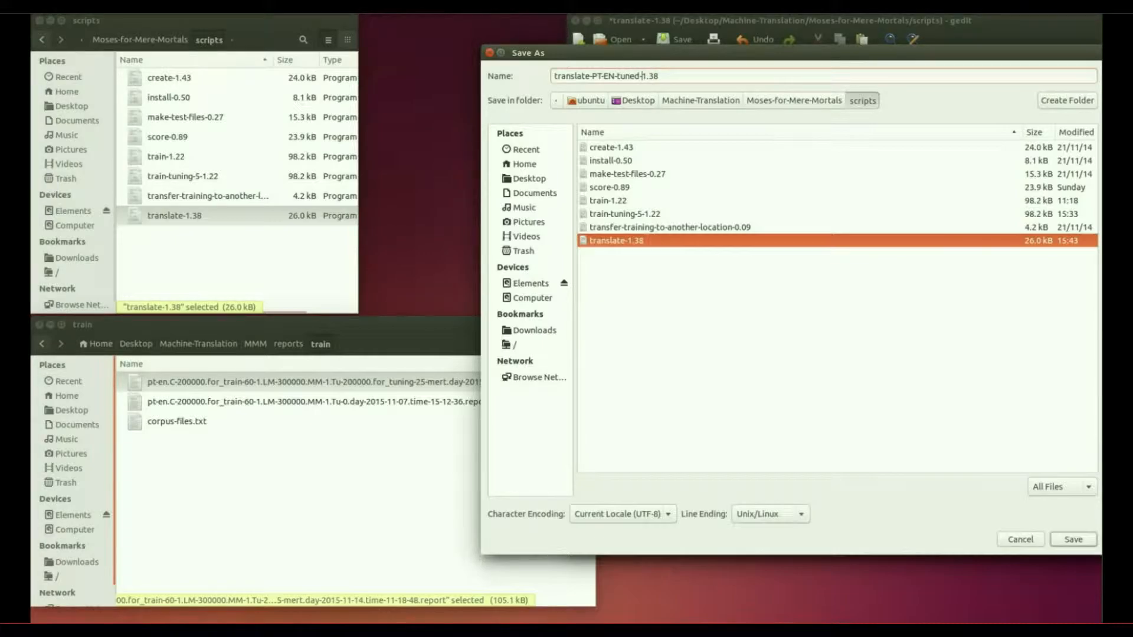
left_click(1073, 540)
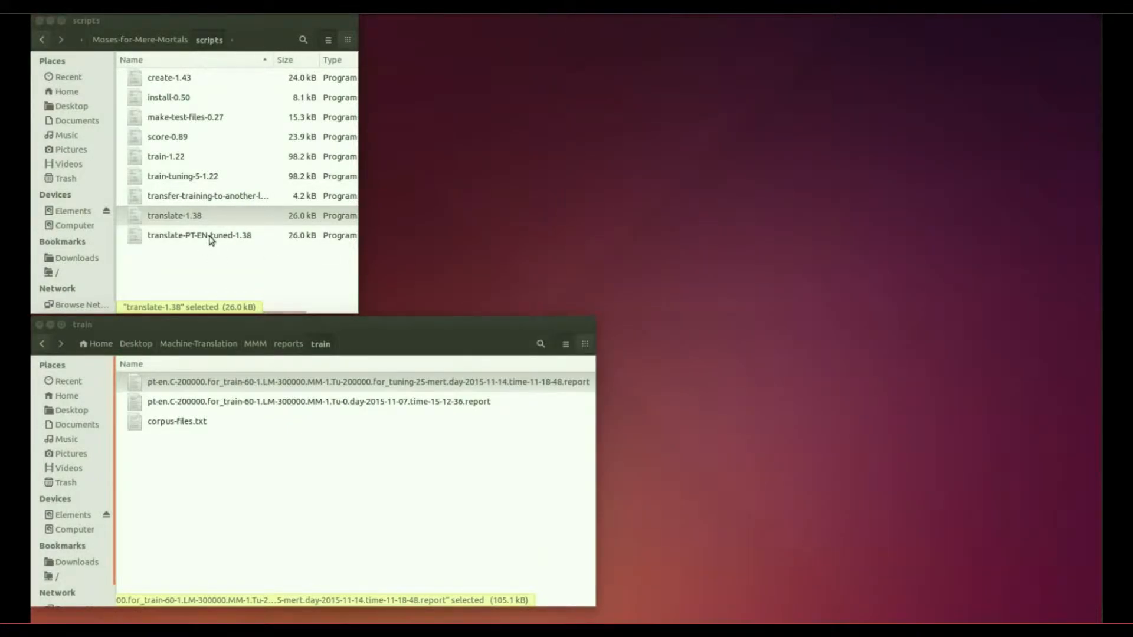
double_click(199, 235)
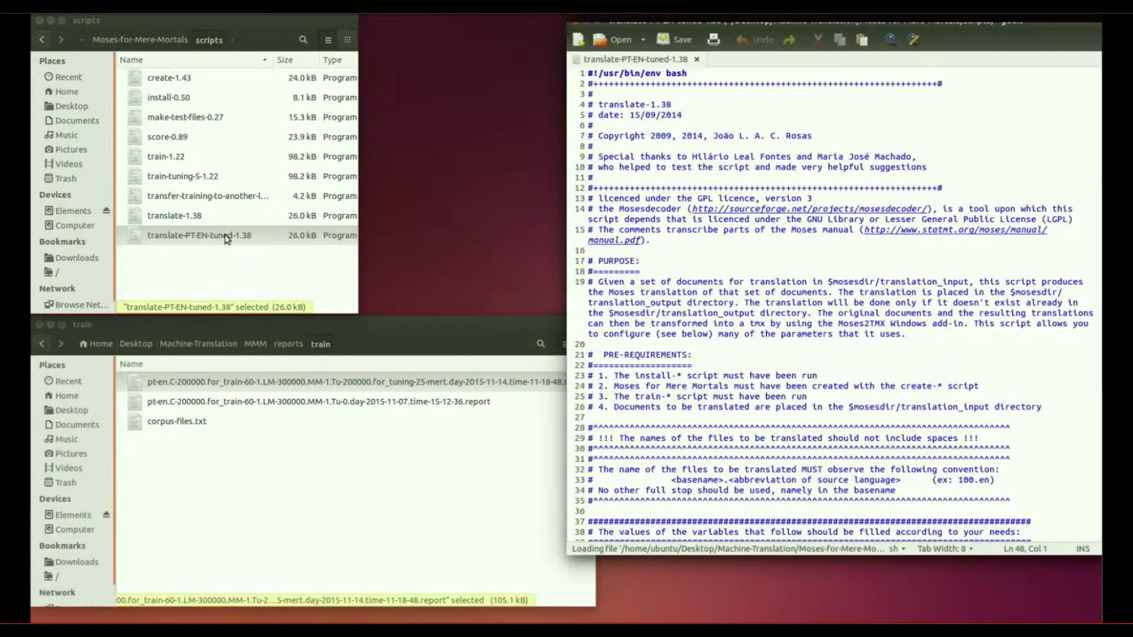
scroll("down", 3)
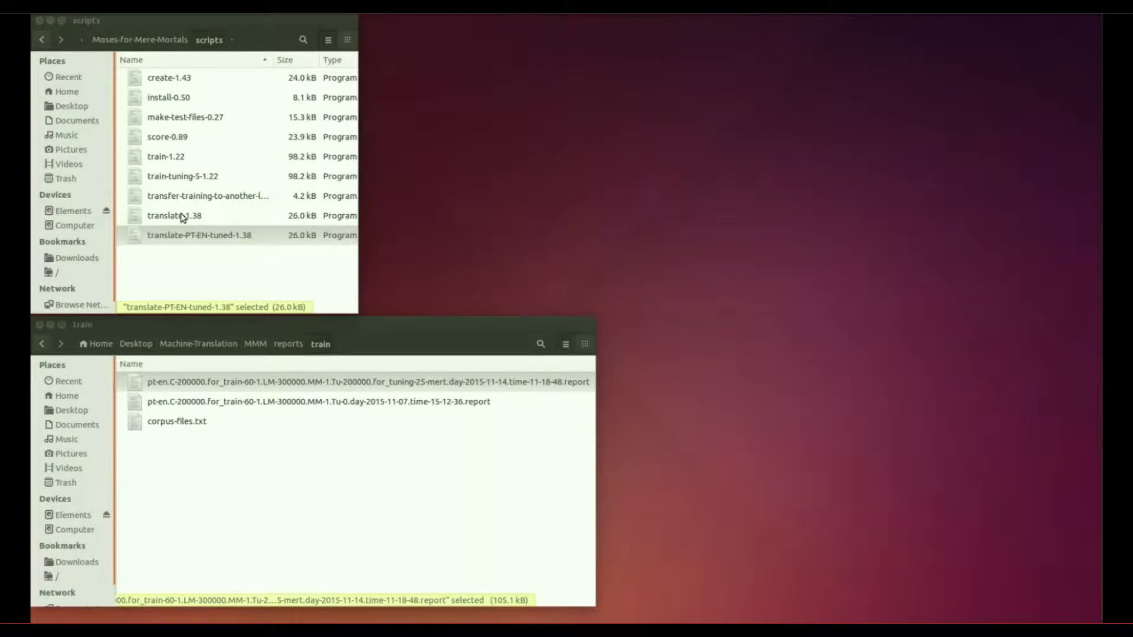
In Properties > Permissions, allow translate-PT-EN-tuned-1.38 to execute as a program.
left_click(198, 235)
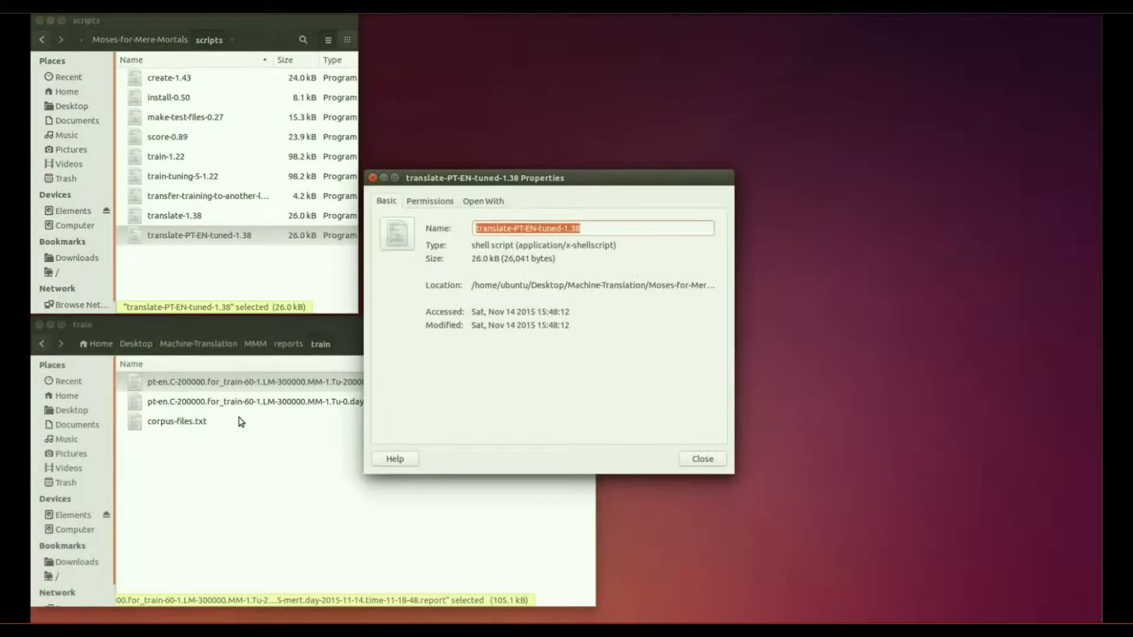
left_click(428, 201)
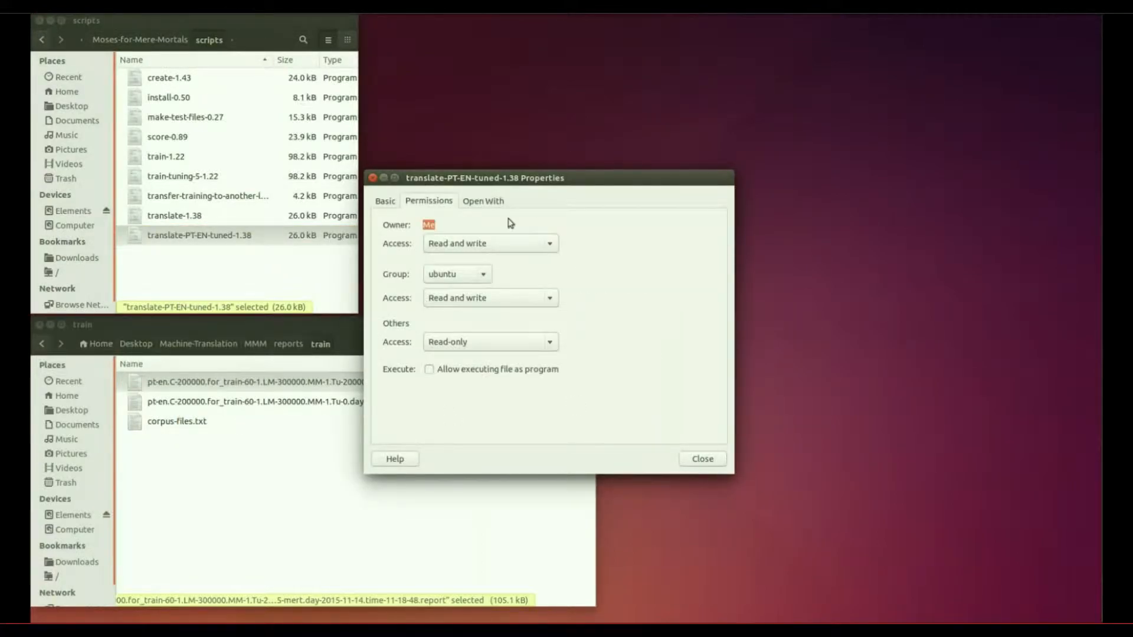
left_click(429, 369)
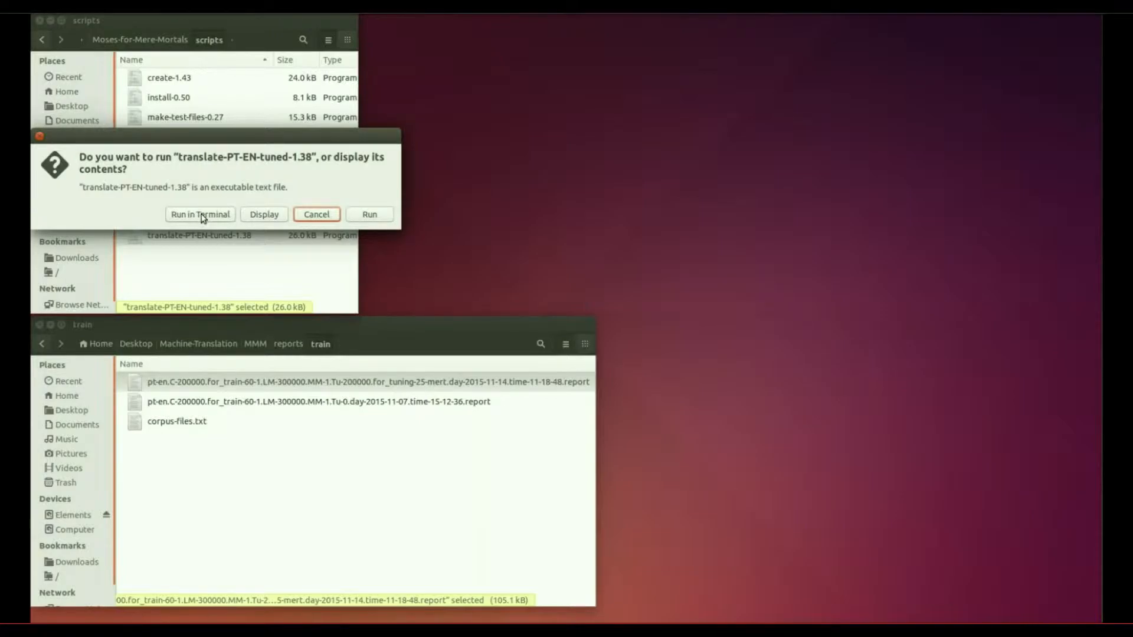
left_click(263, 213)
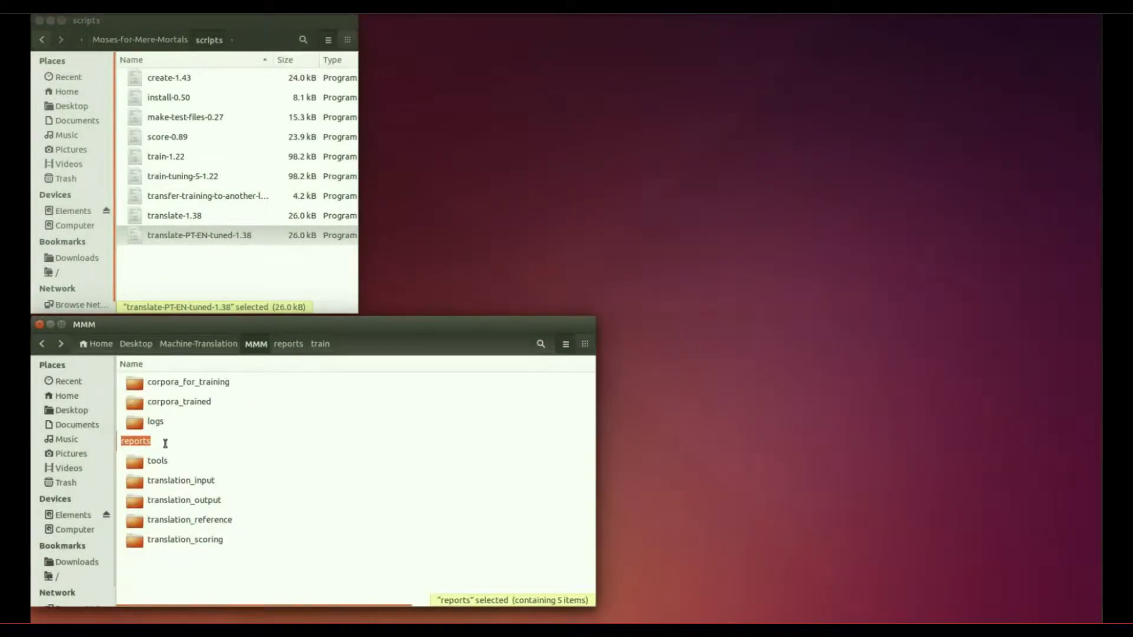
Check translation_input, then show translation_output is still empty.
double_click(180, 480)
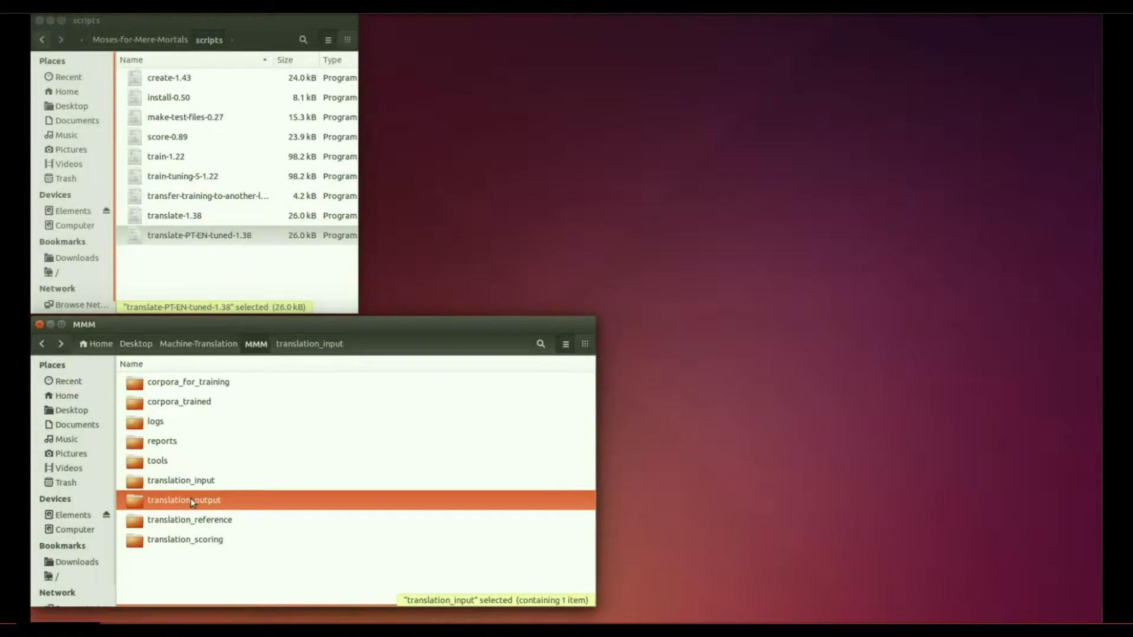
double_click(184, 500)
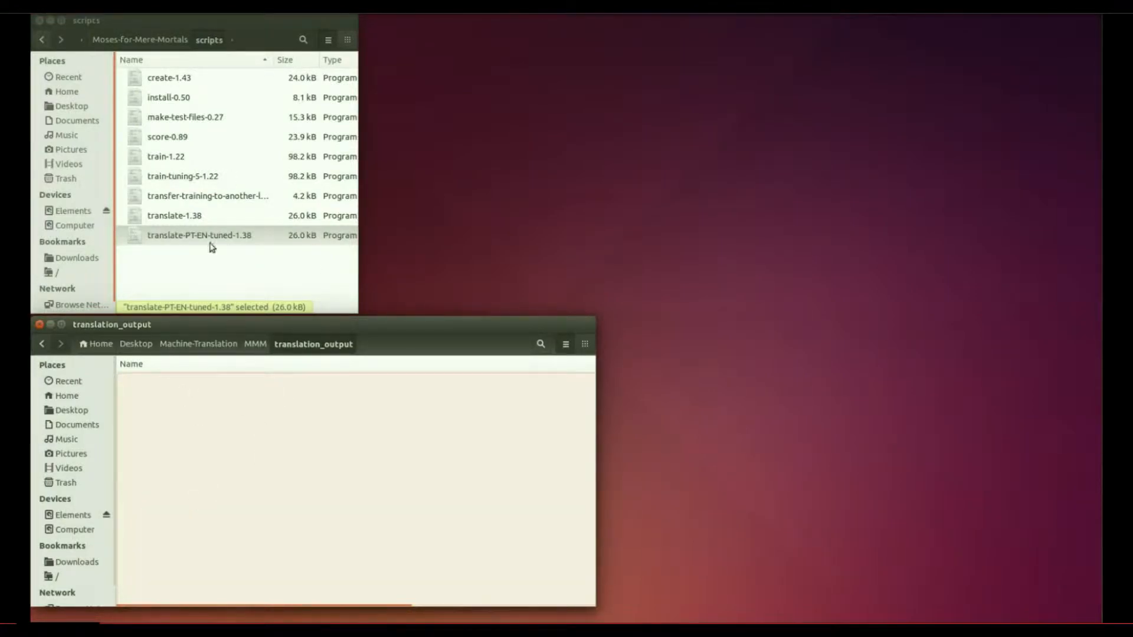
double_click(201, 235)
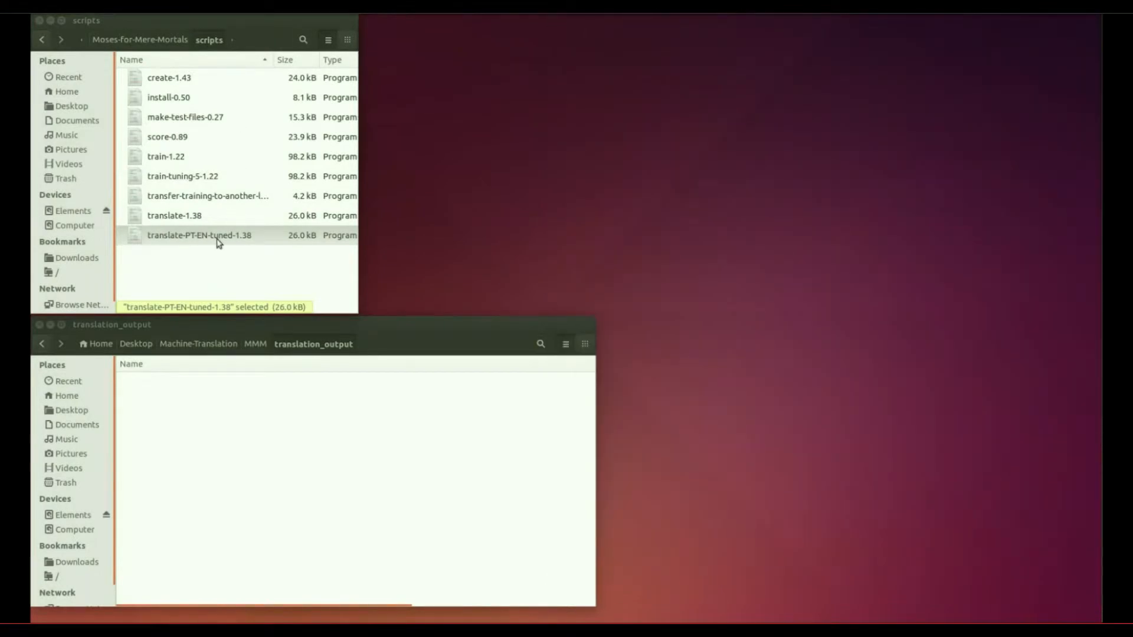
Run translate-PT-EN-tuned-1.38 in Terminal and reopen translation_output to find 200000.for_test.pt.en.moses.
double_click(199, 234)
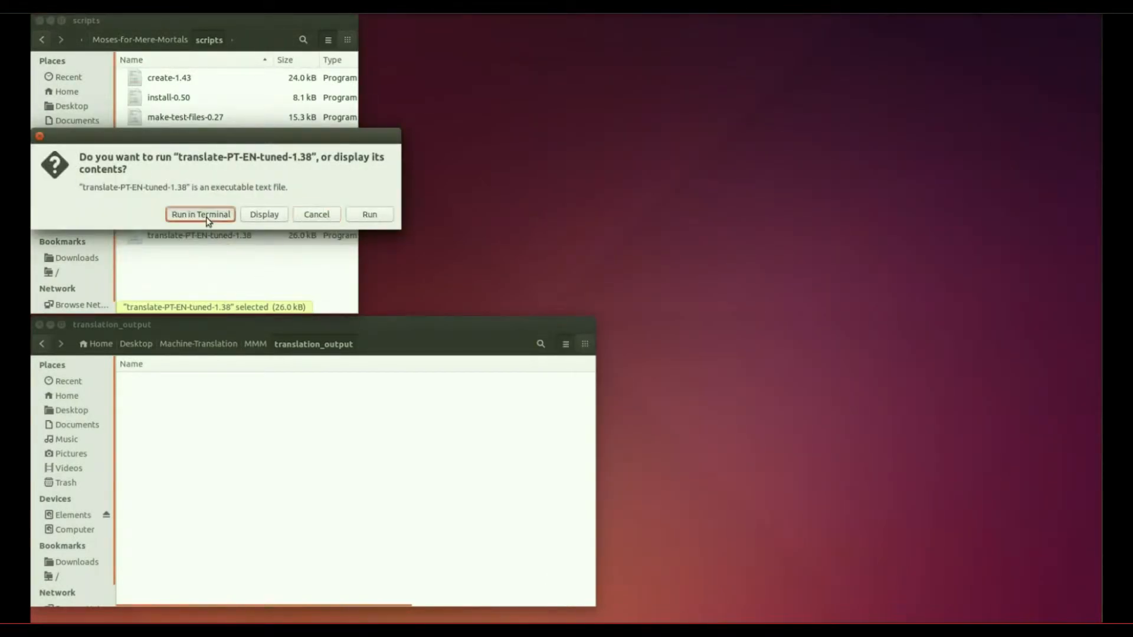
left_click(201, 214)
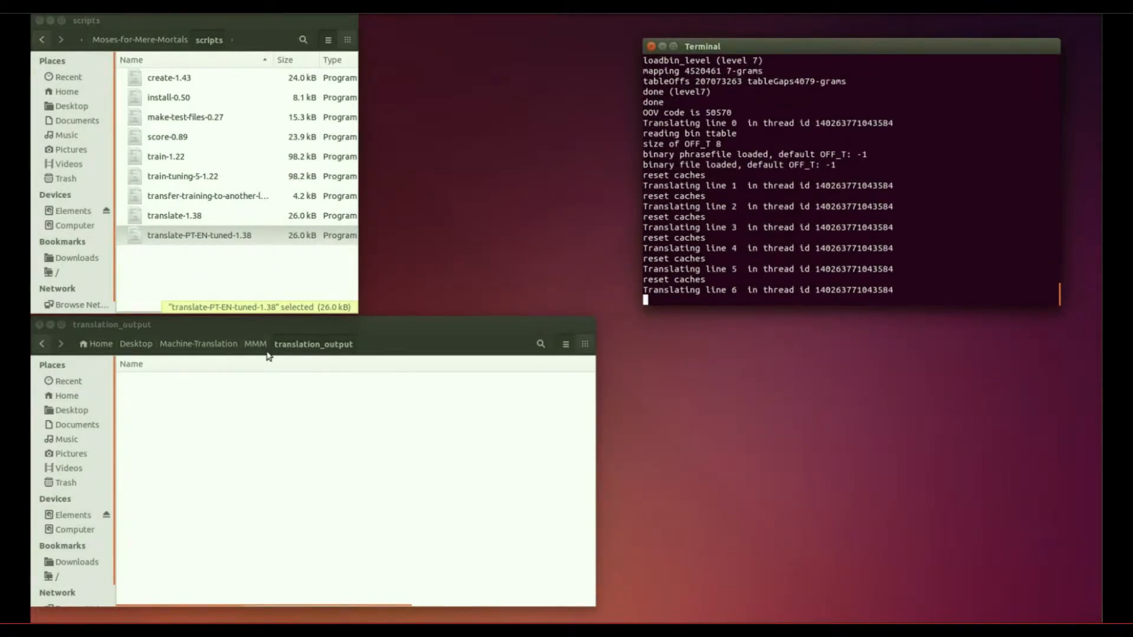
left_click(255, 344)
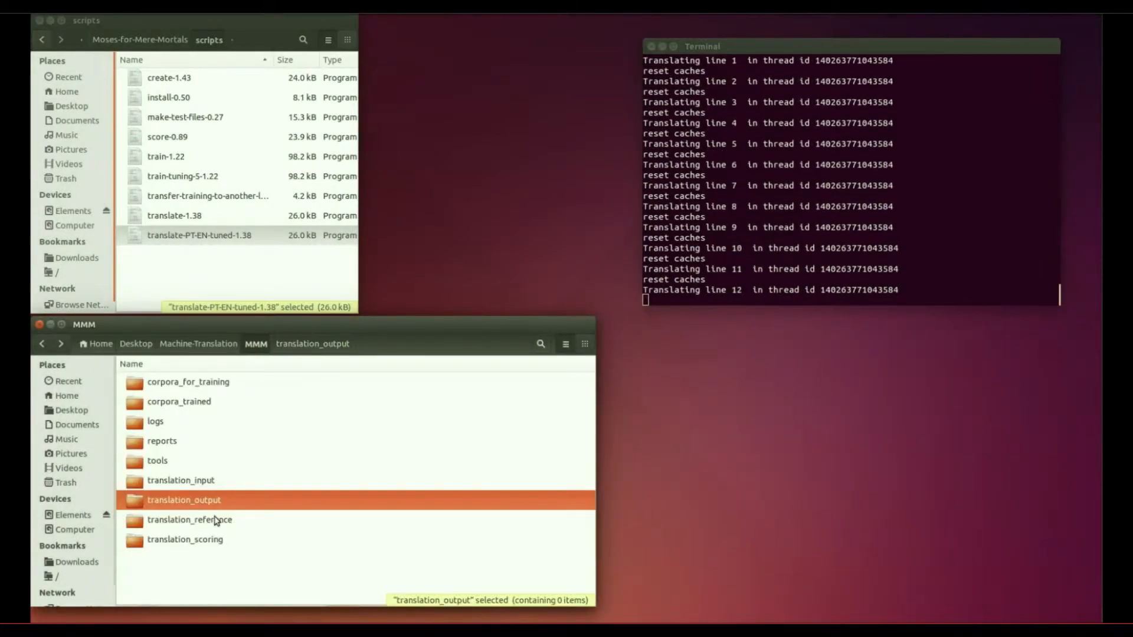
double_click(184, 500)
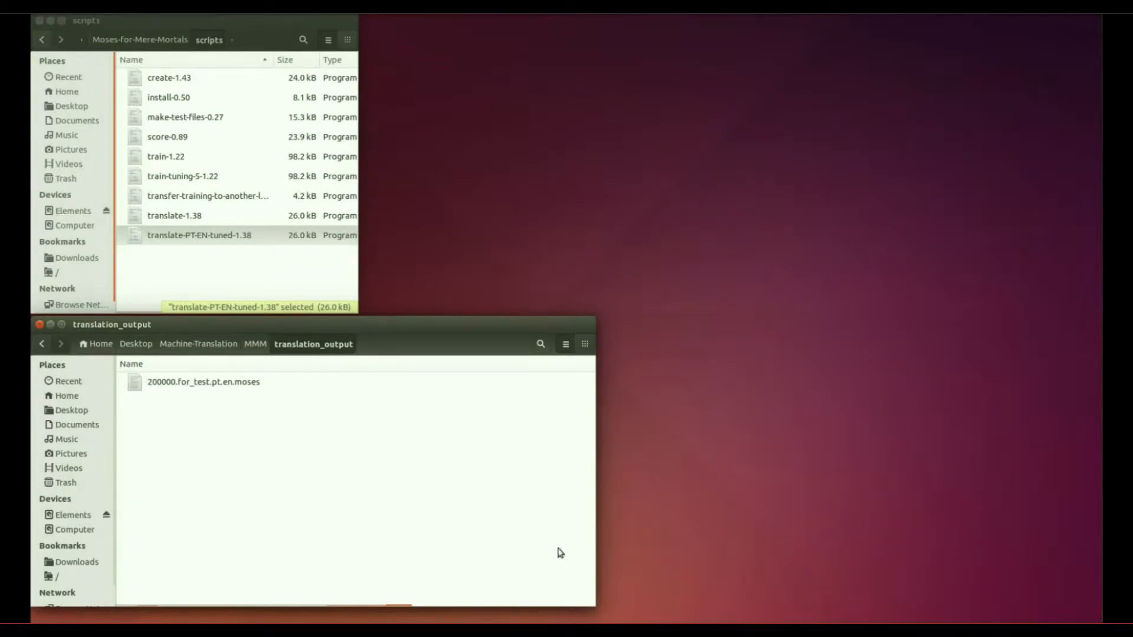
Open 200000.for_test.pt.en.moses in gedit and scroll through the translations to around line 413.
left_click(204, 381)
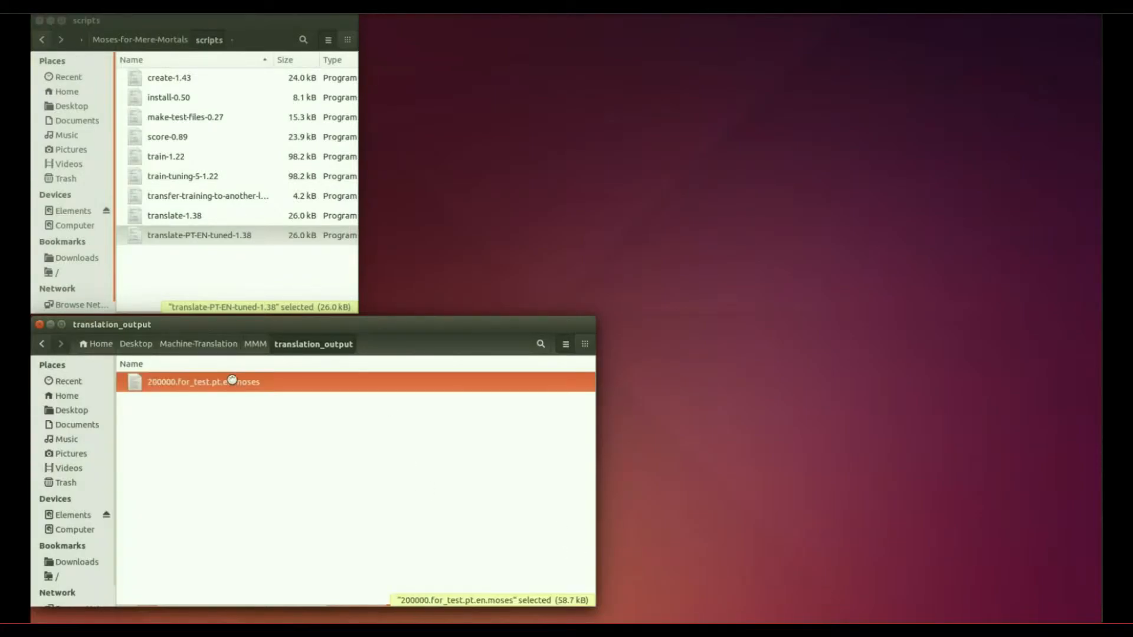
double_click(203, 382)
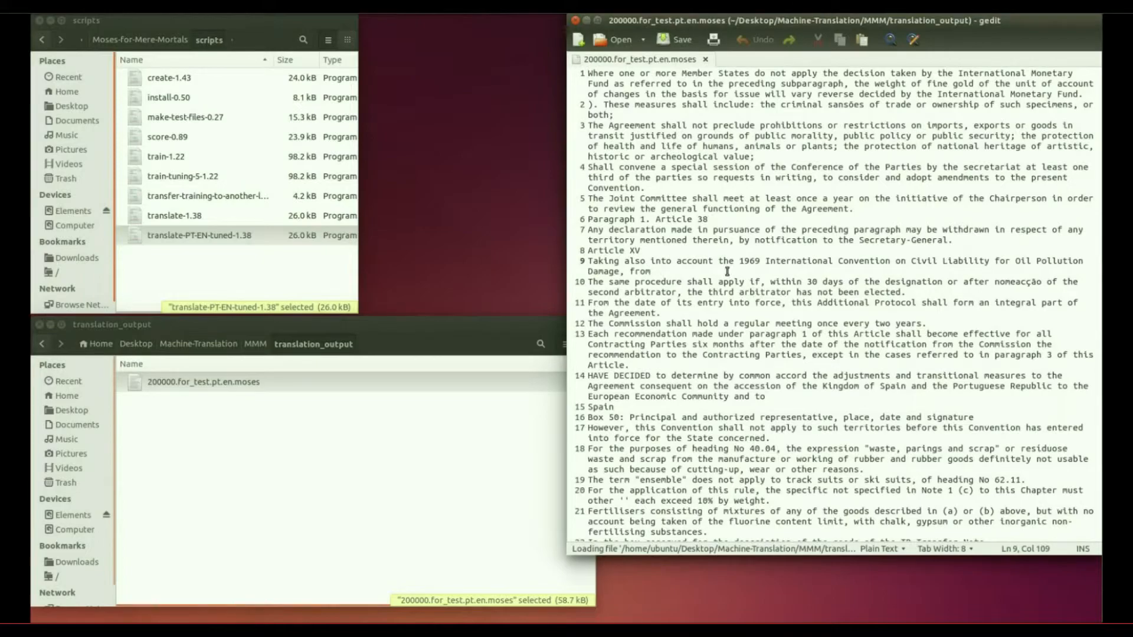
scroll("down", 3)
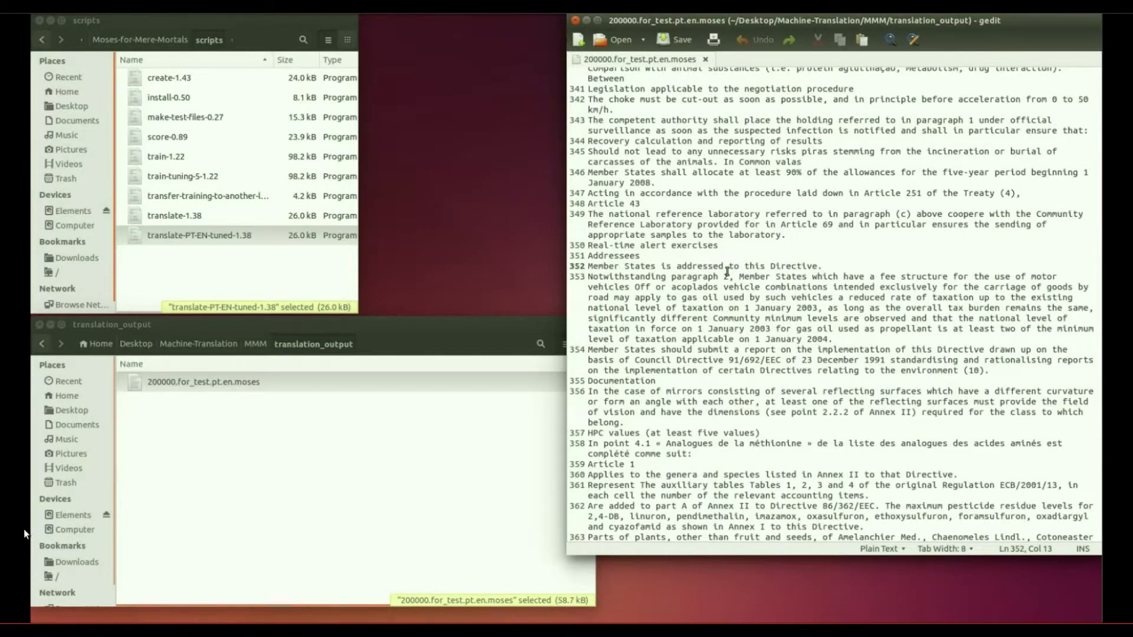
scroll("down", 3)
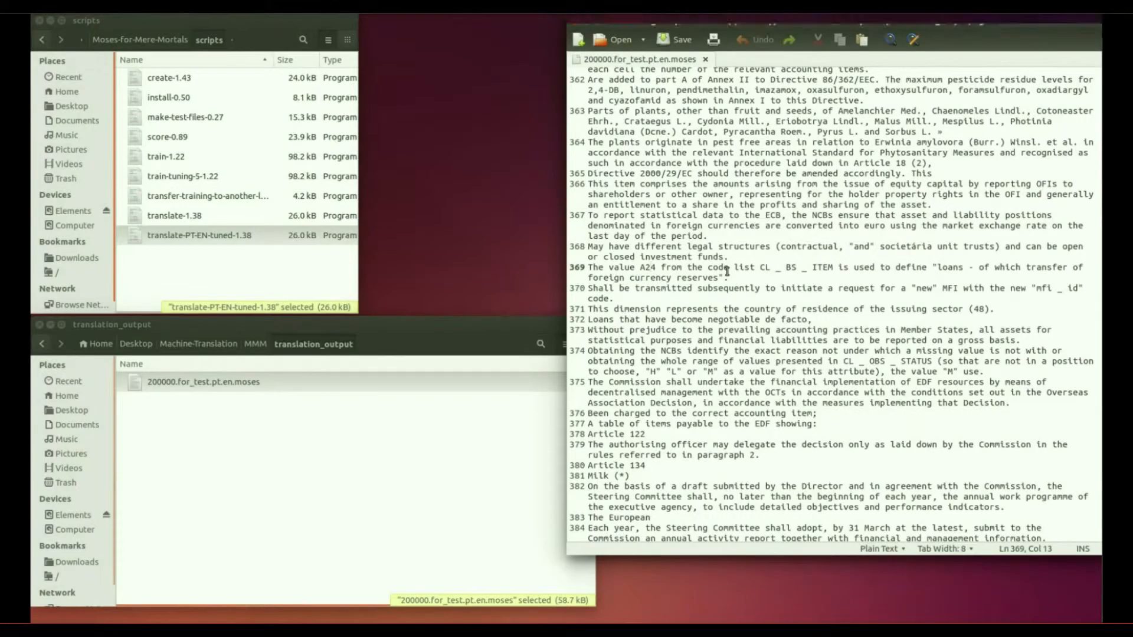
scroll("down", 3)
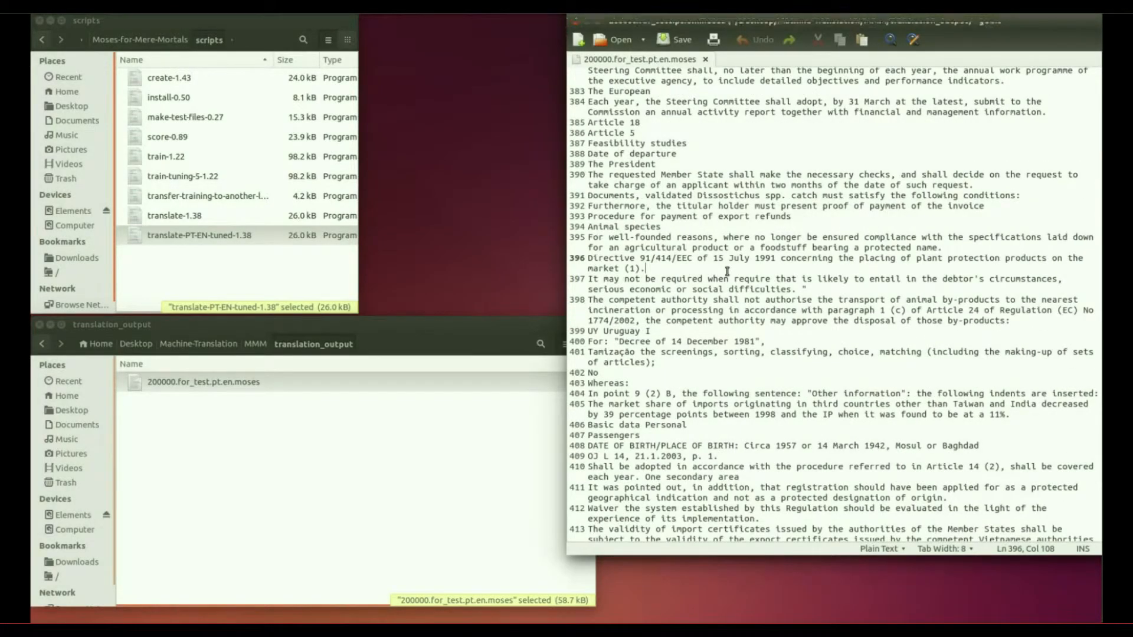